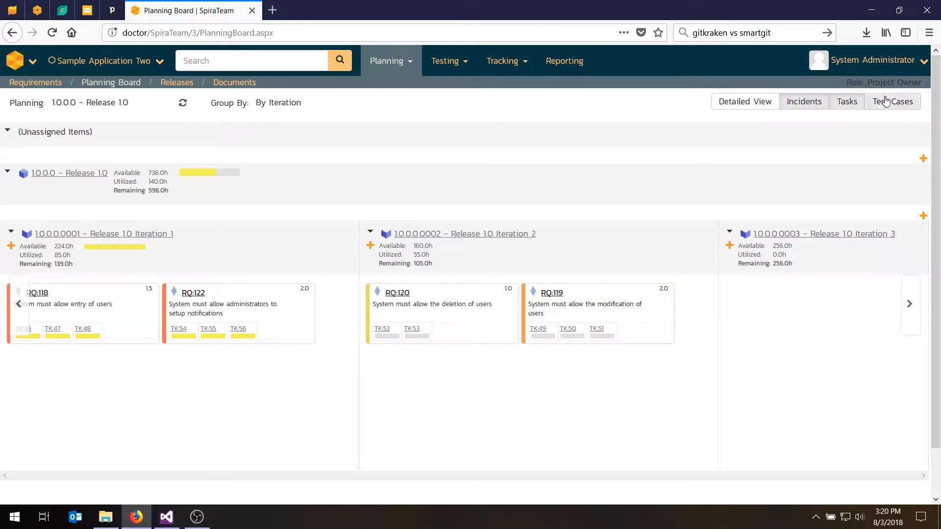
Toggle test cases on the requirement cards, then go to Tracking > Tasks to list project tasks
left_click(891, 101)
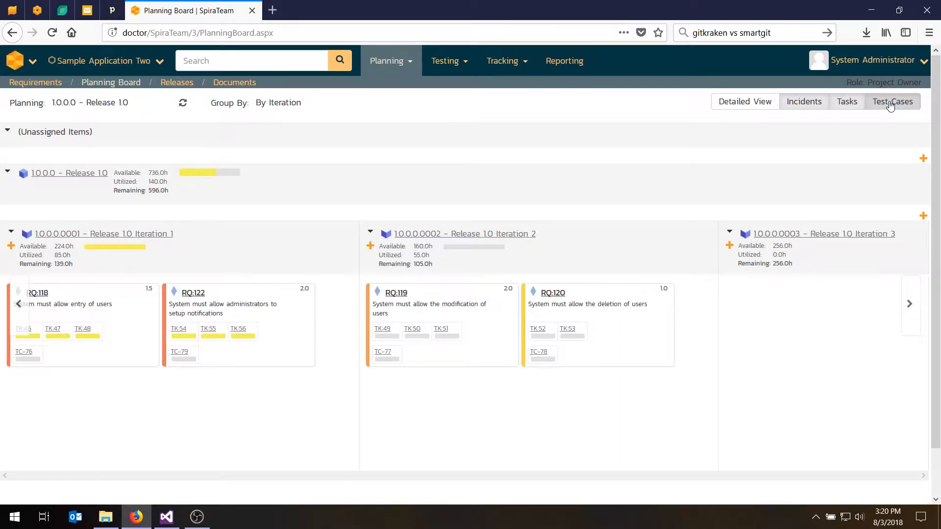
left_click(892, 101)
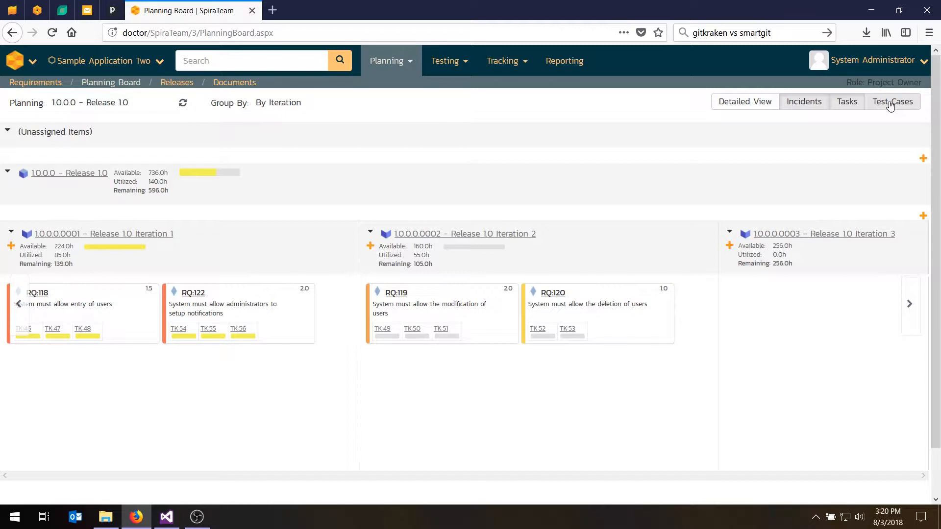
left_click(502, 61)
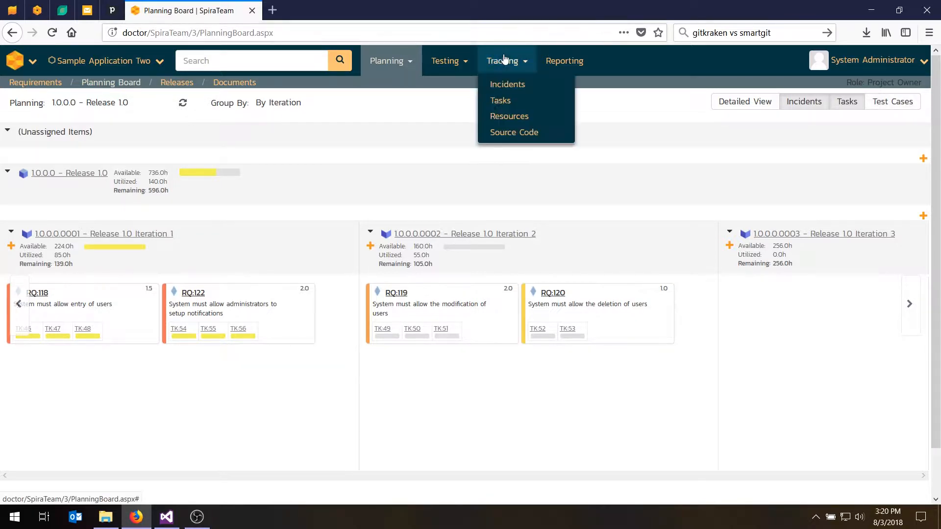
left_click(500, 100)
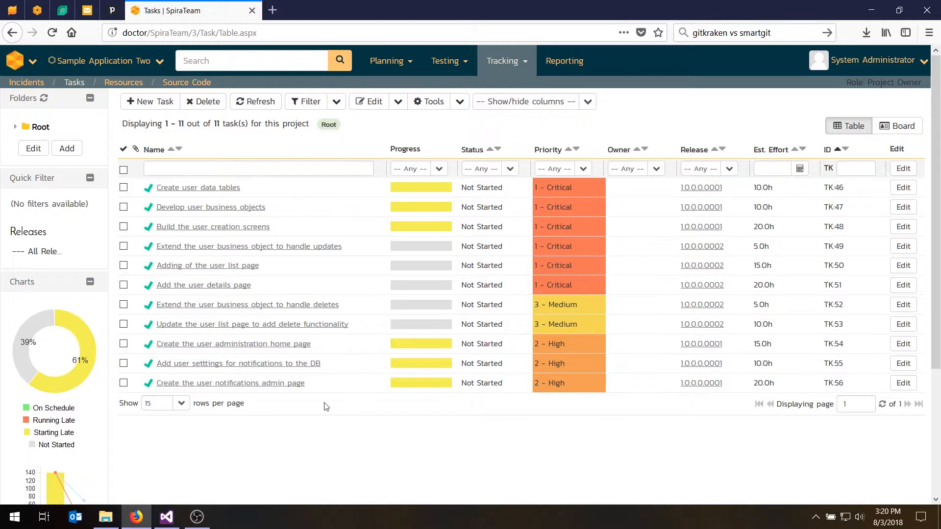
mouse_move(70, 477)
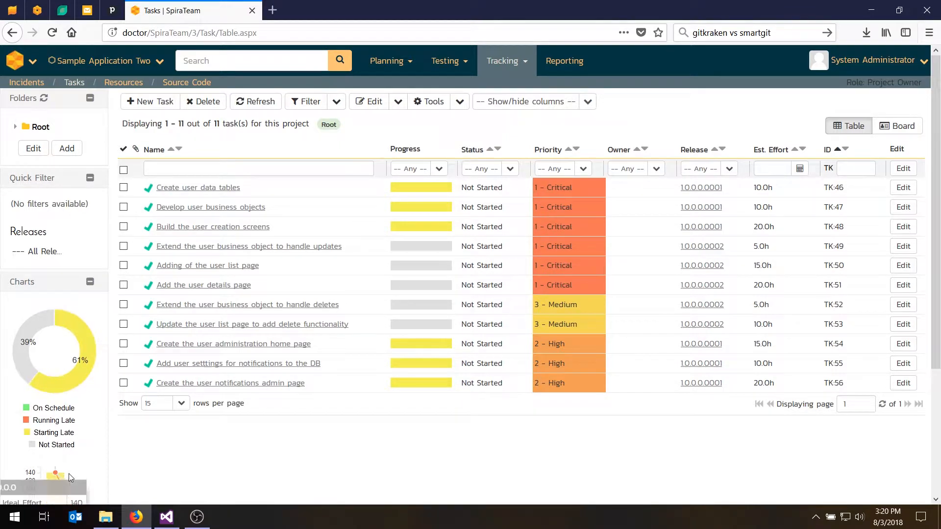
mouse_move(94, 323)
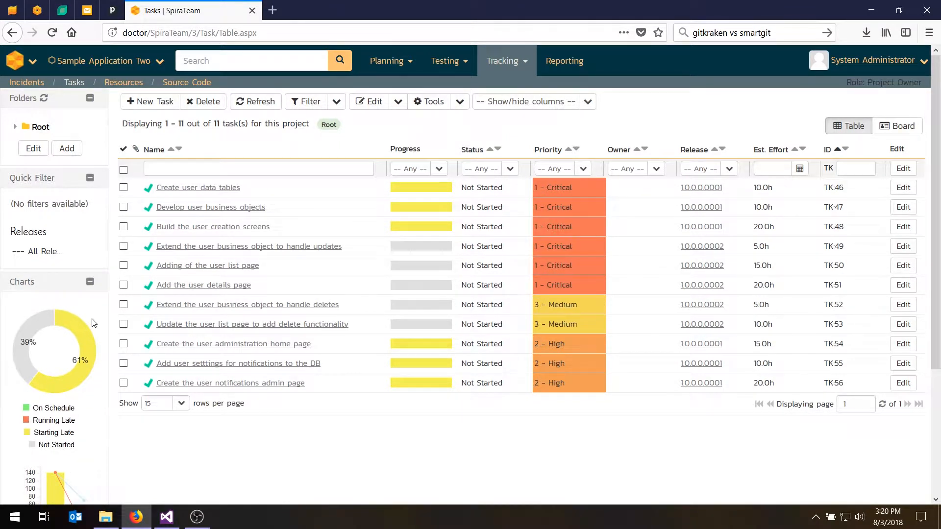
mouse_move(18, 331)
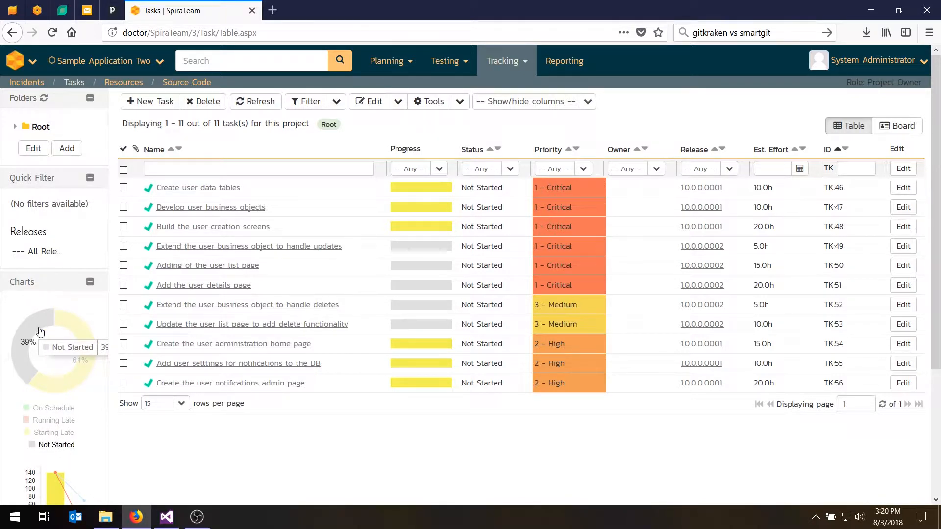
mouse_move(423, 204)
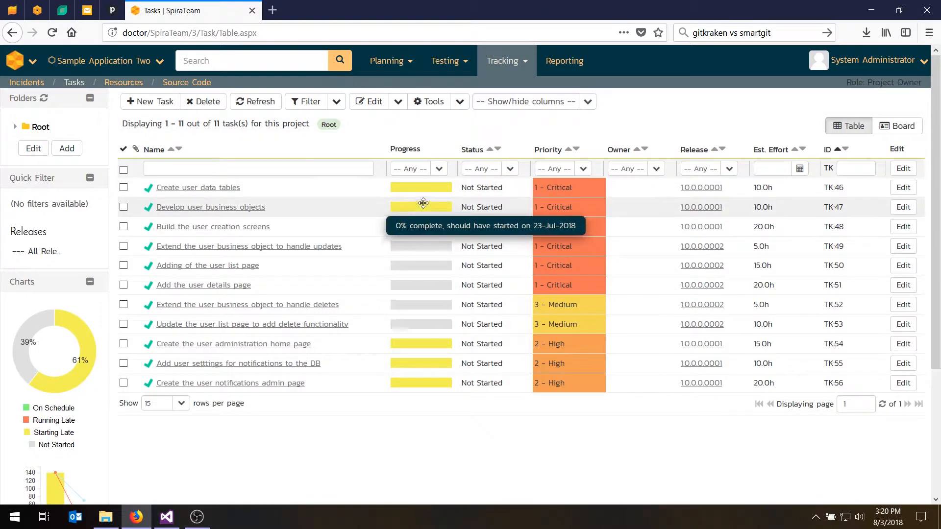
mouse_move(415, 251)
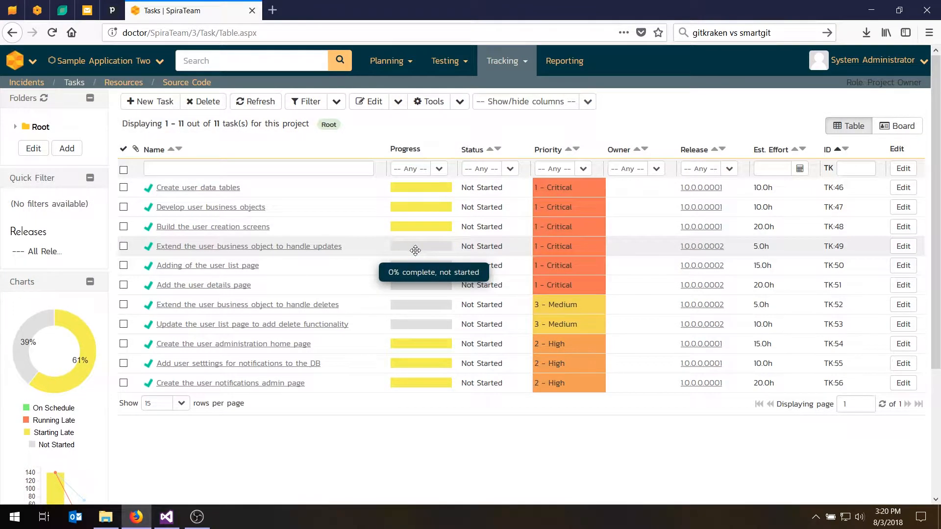
left_click(439, 168)
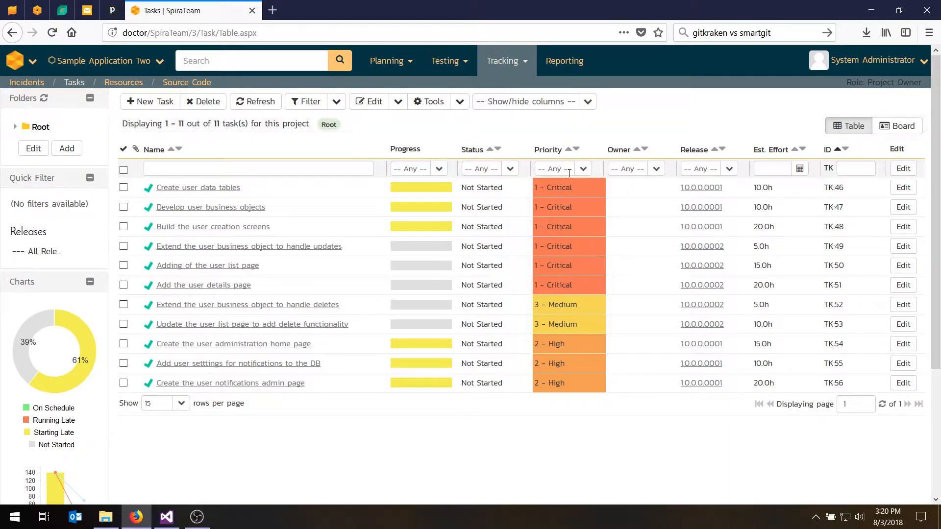
mouse_move(684, 389)
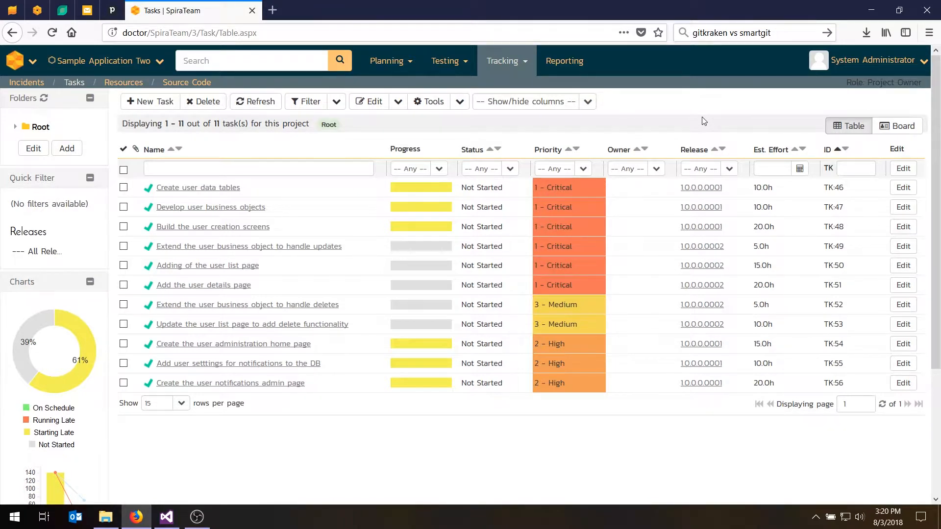
mouse_move(882, 119)
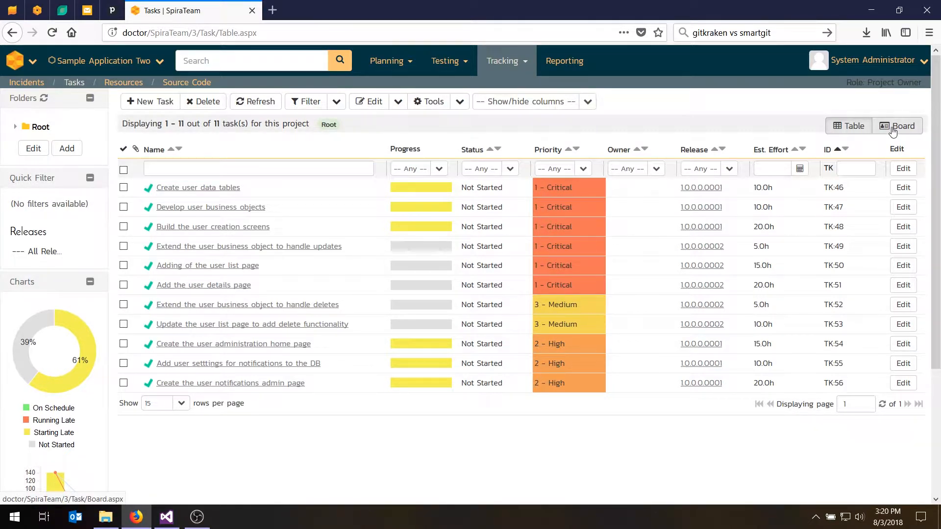
Switch the Tasks page to Board view with compact cards
left_click(903, 125)
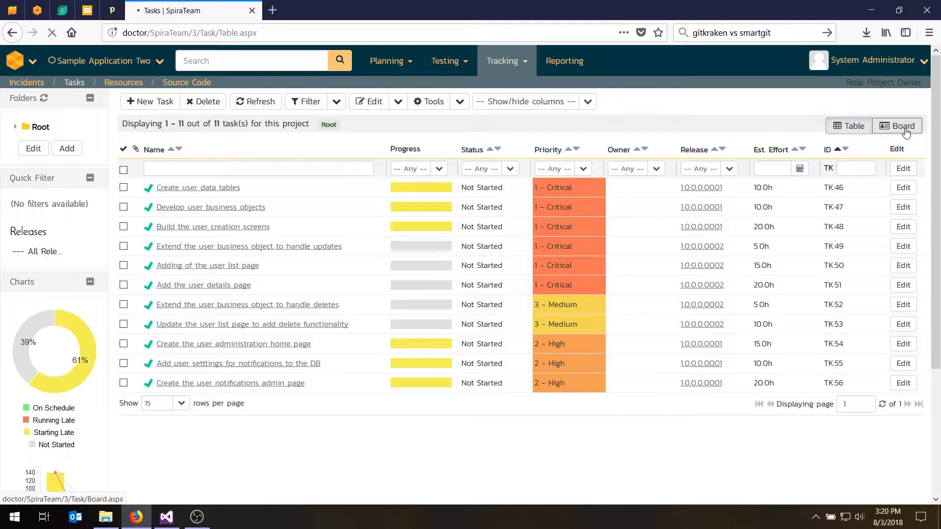
left_click(902, 125)
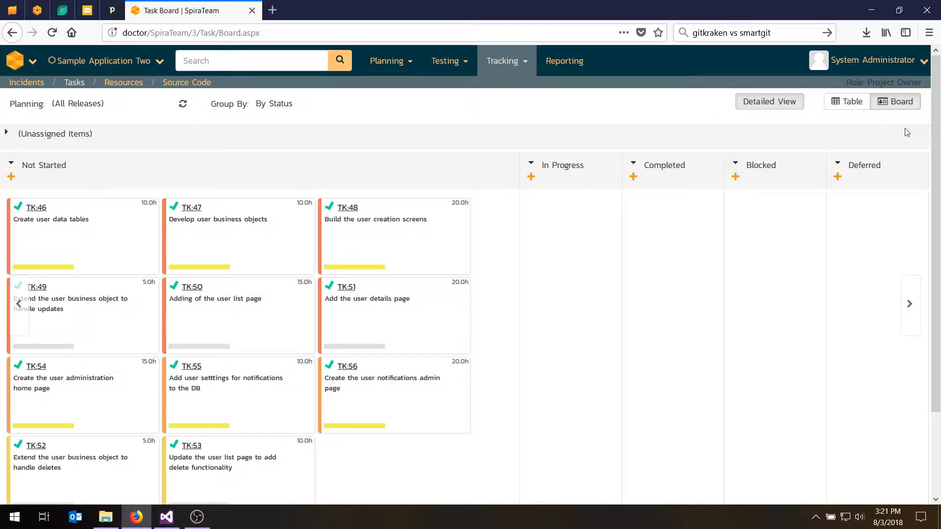
mouse_move(290, 410)
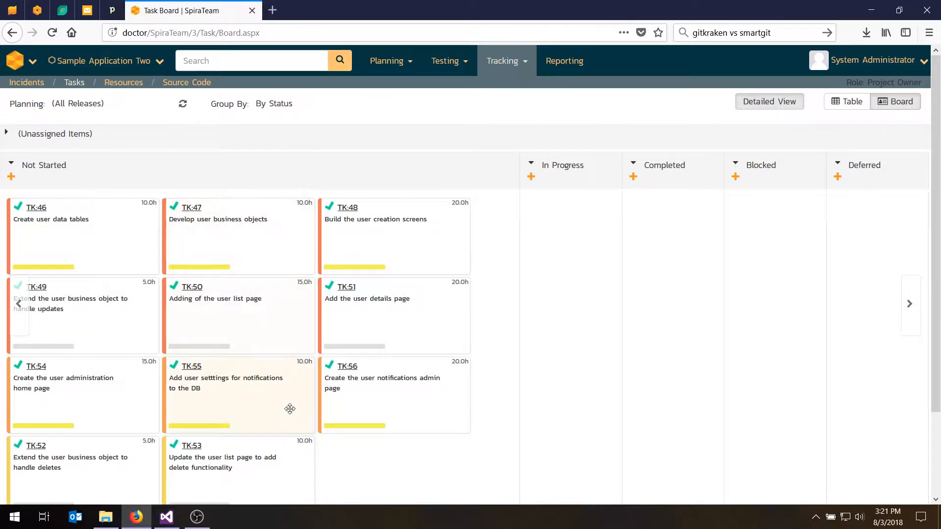
mouse_move(789, 98)
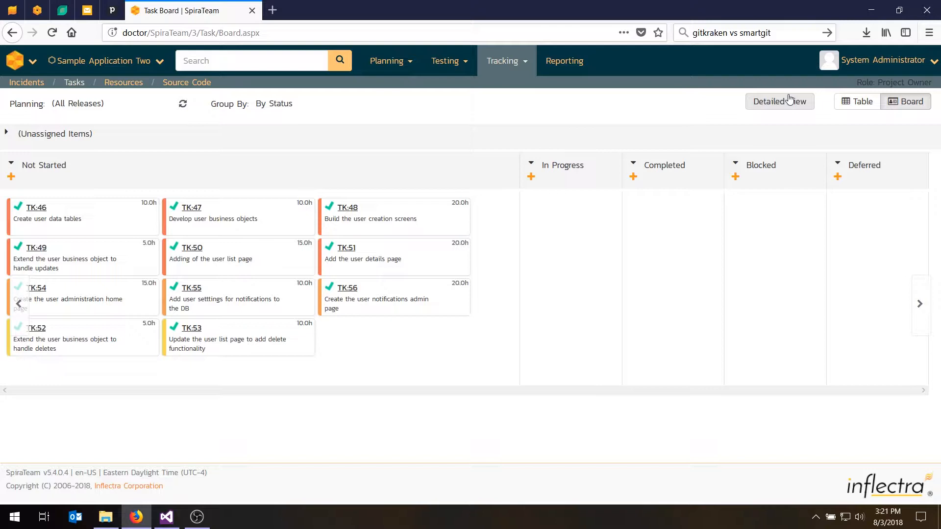
mouse_move(859, 116)
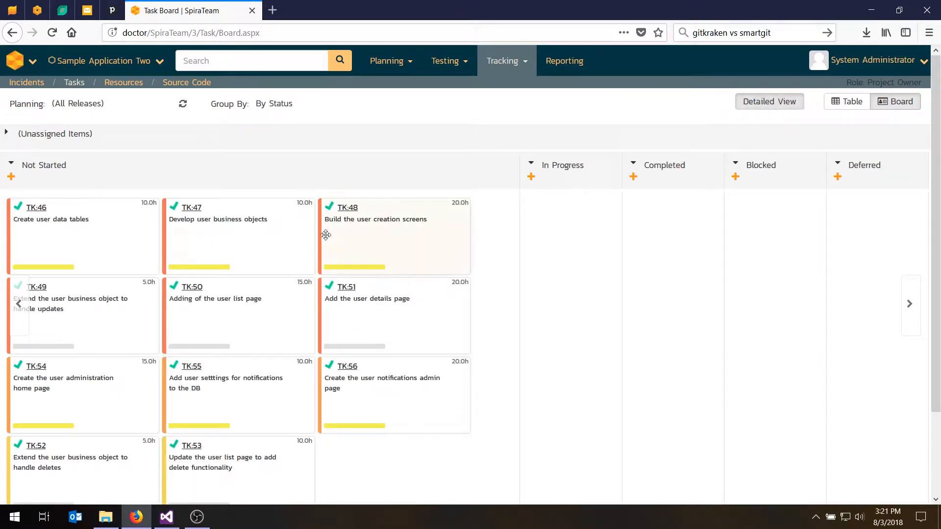
mouse_move(194, 266)
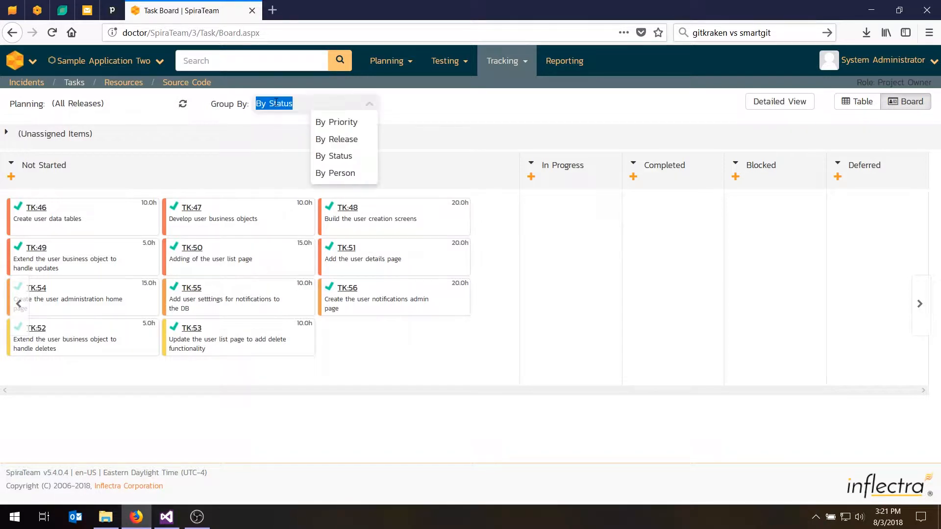
Group the task board by person (Fred Bloggs, System Administrator columns)
left_click(335, 172)
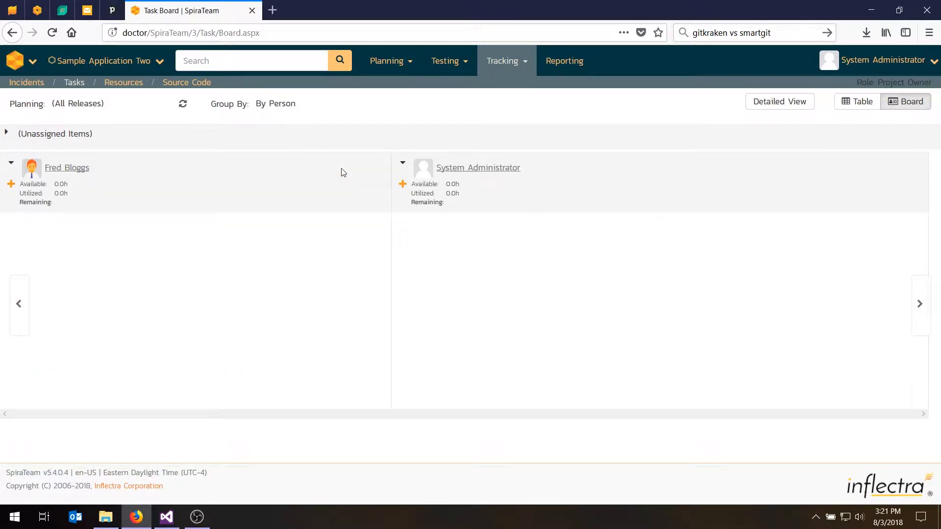
mouse_move(225, 177)
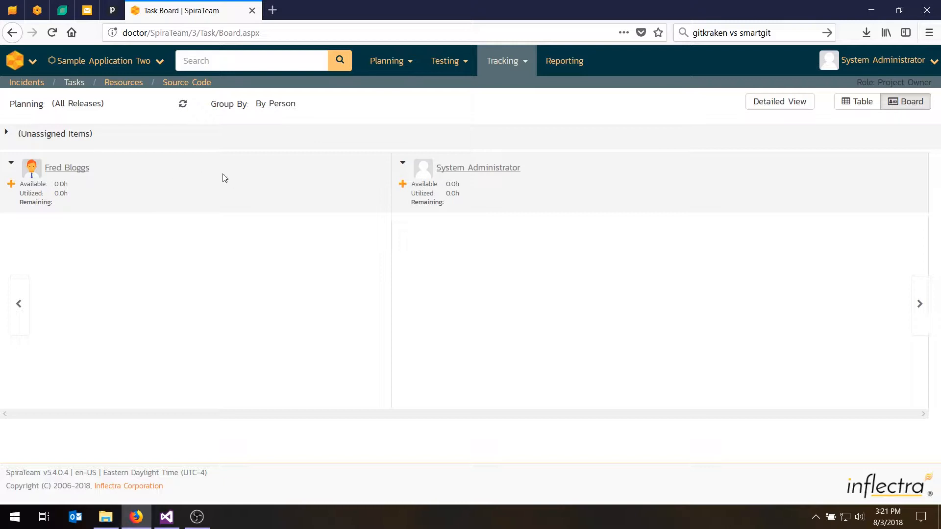
mouse_move(596, 153)
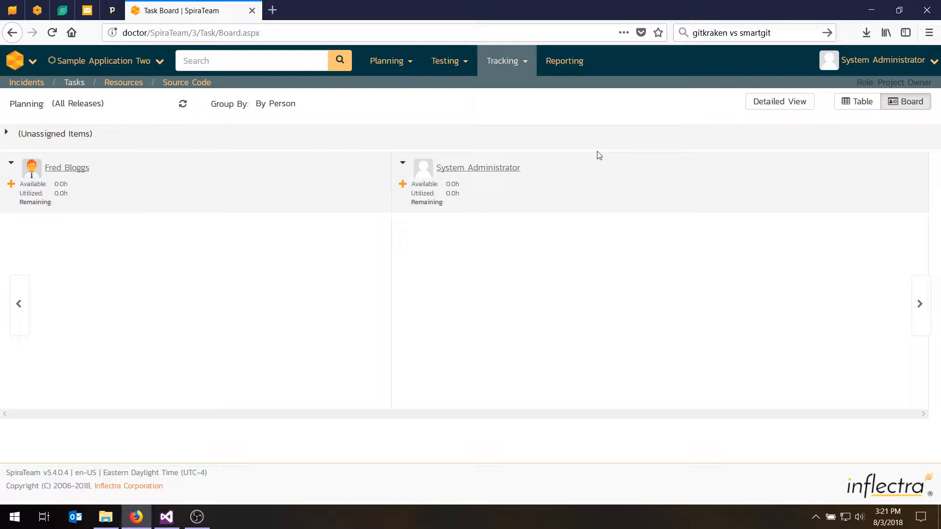
mouse_move(5, 133)
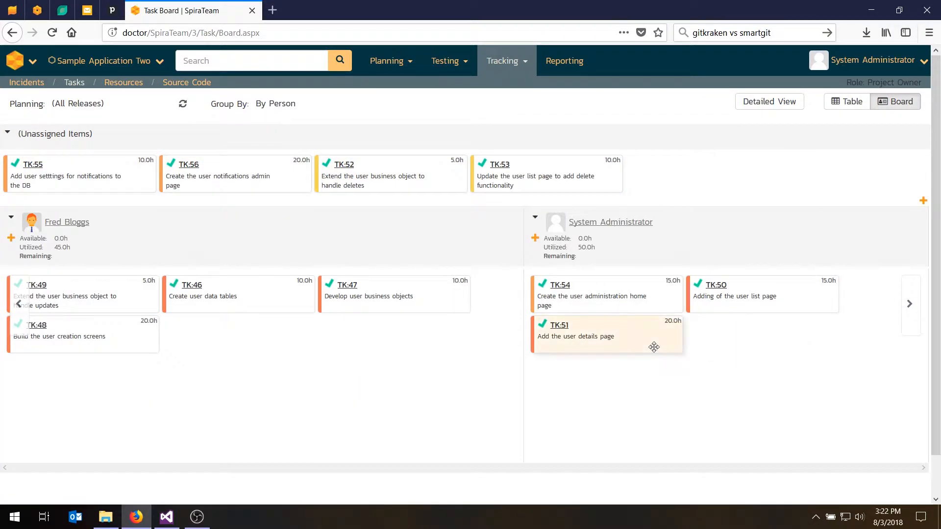
mouse_move(385, 360)
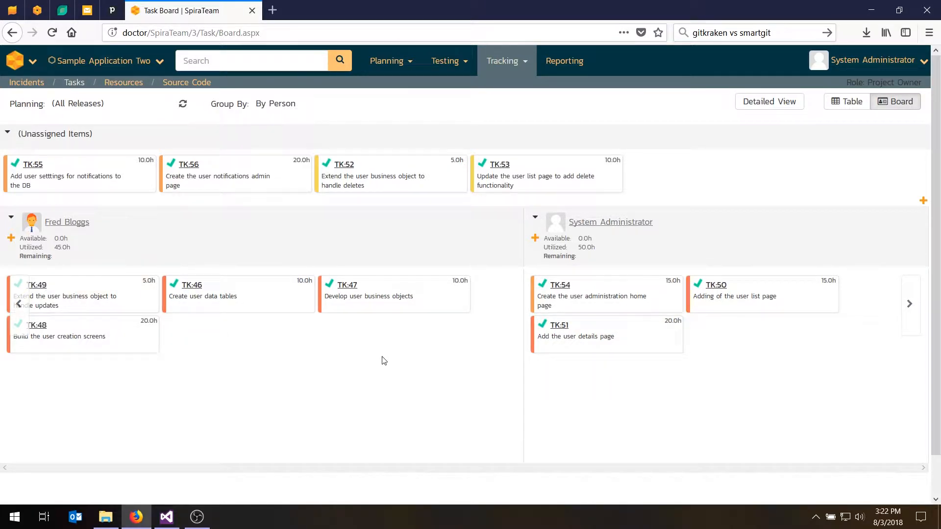
mouse_move(34, 33)
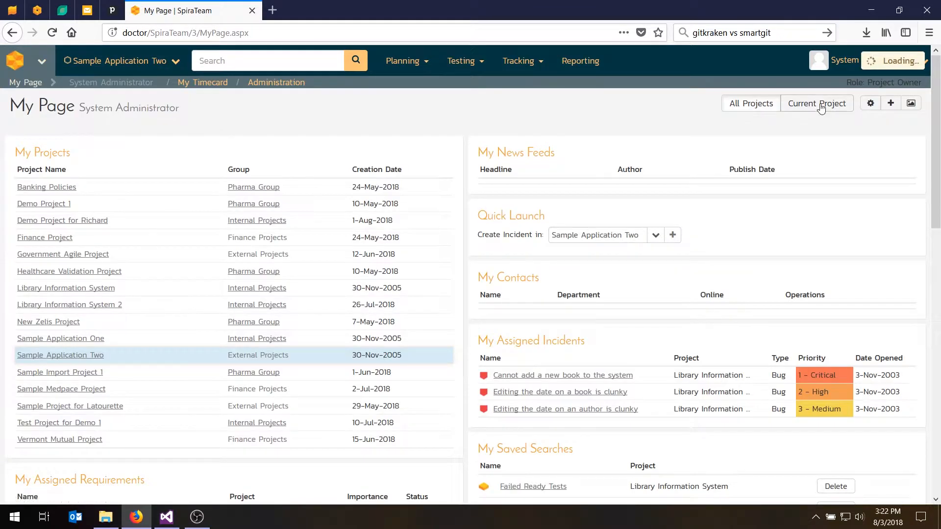
From My Assigned Tasks on My Page, open 'Adding of the user list page'
scroll("down", 3)
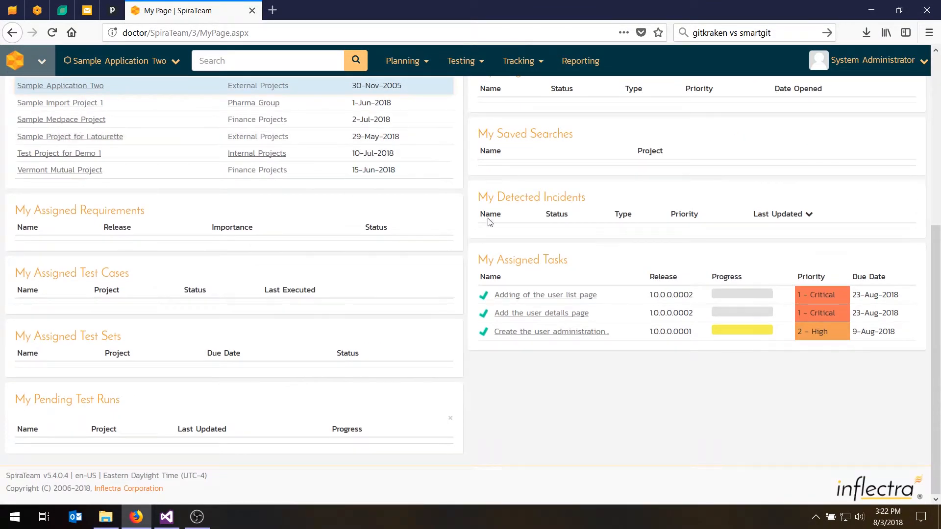
mouse_move(686, 298)
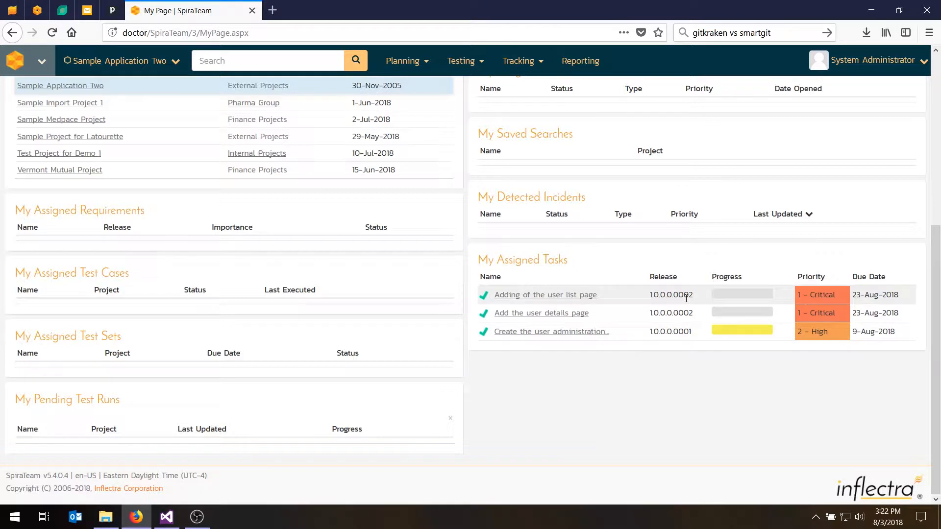
mouse_move(632, 288)
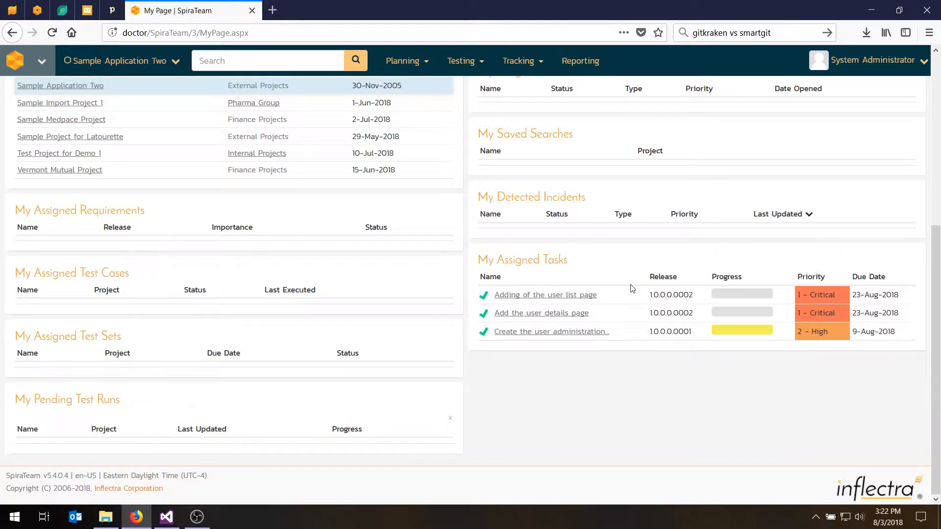
mouse_move(572, 298)
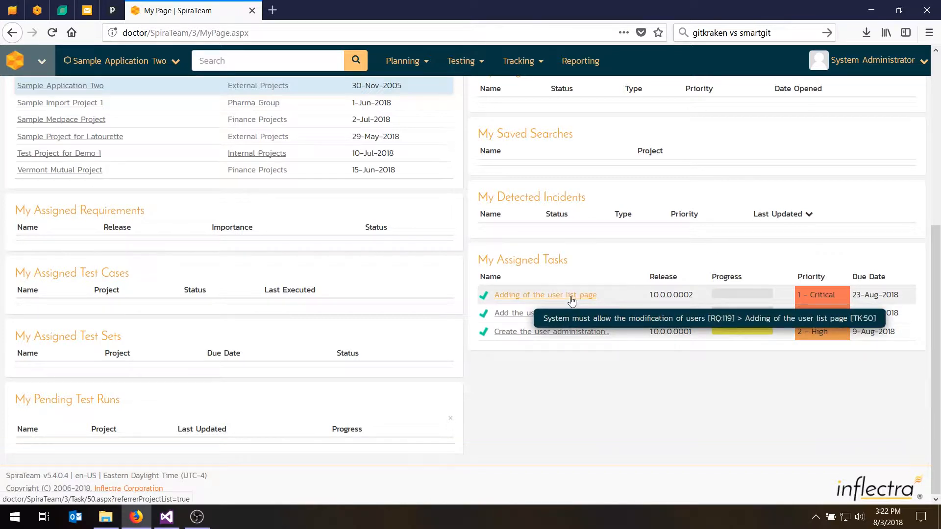
left_click(545, 295)
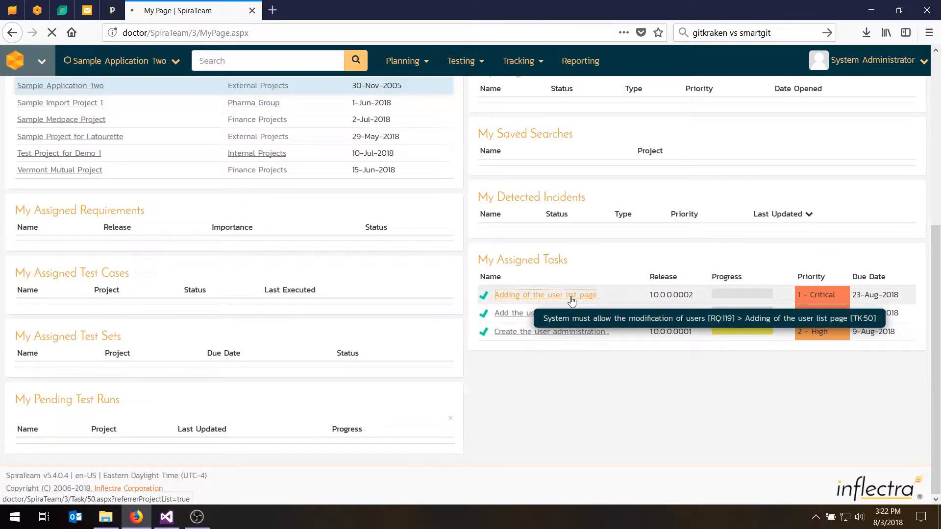
Set TK:50 to In Progress, save, and comment 'just started working on this task.'
left_click(545, 295)
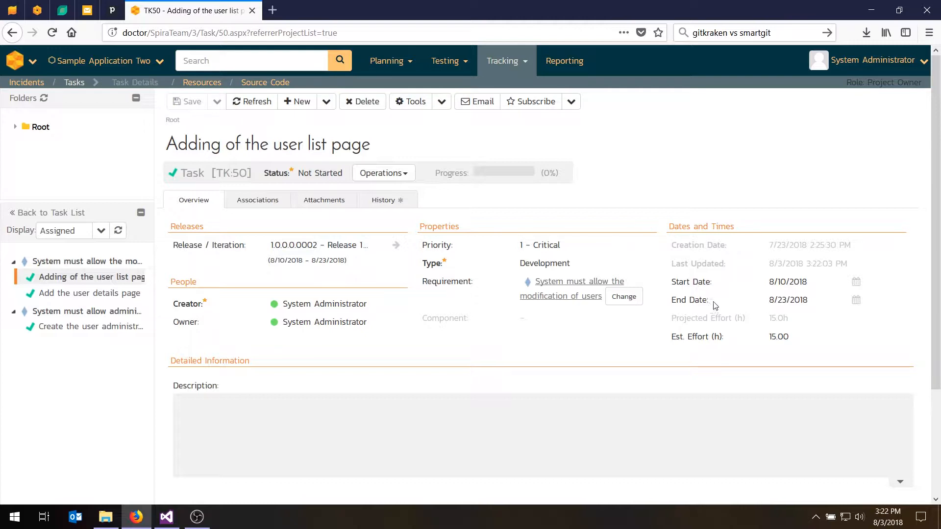
left_click(778, 336)
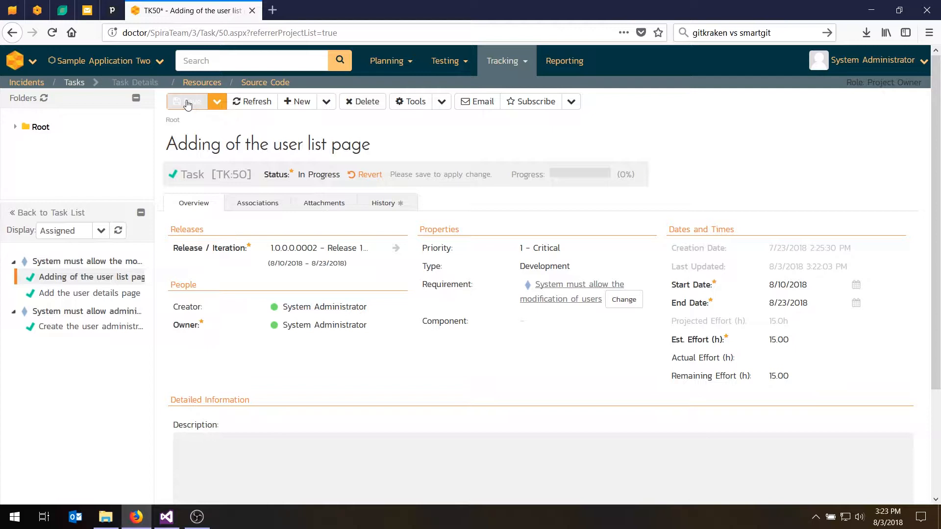
left_click(188, 101)
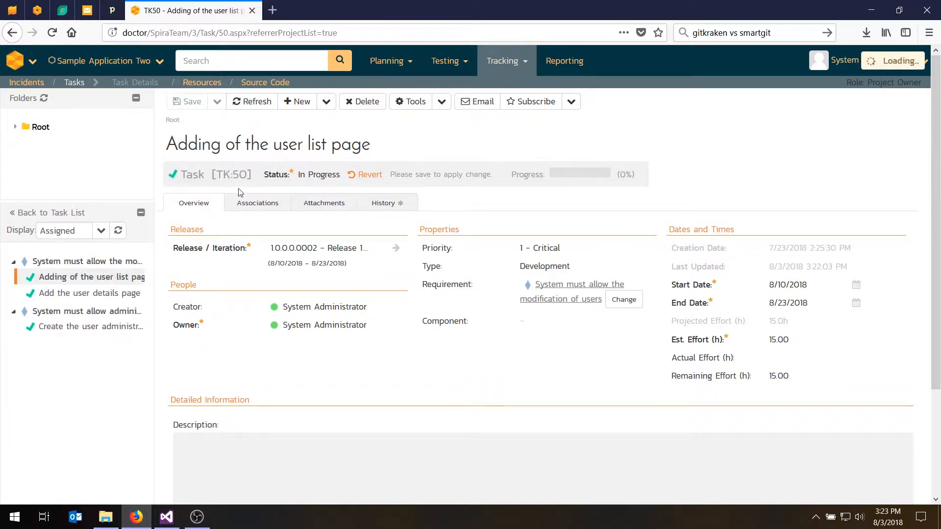
left_click(191, 101)
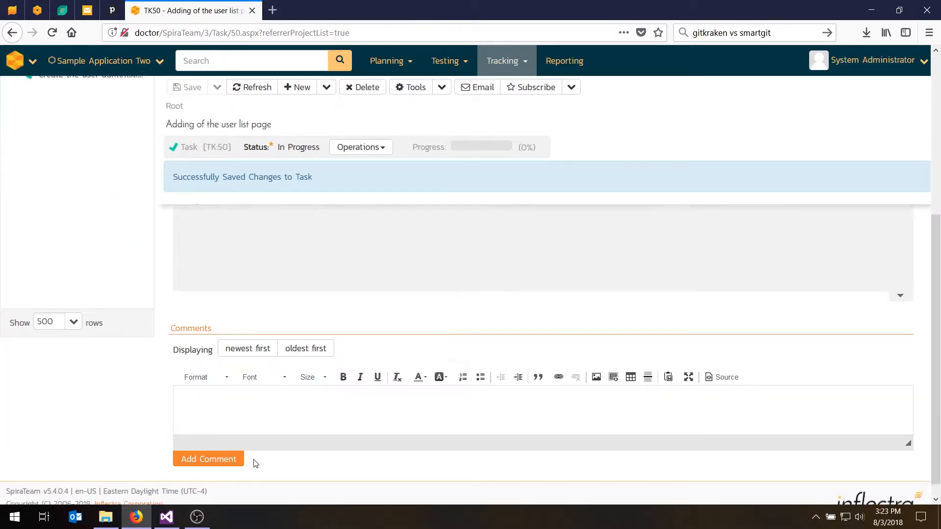
type("just started working on this task.")
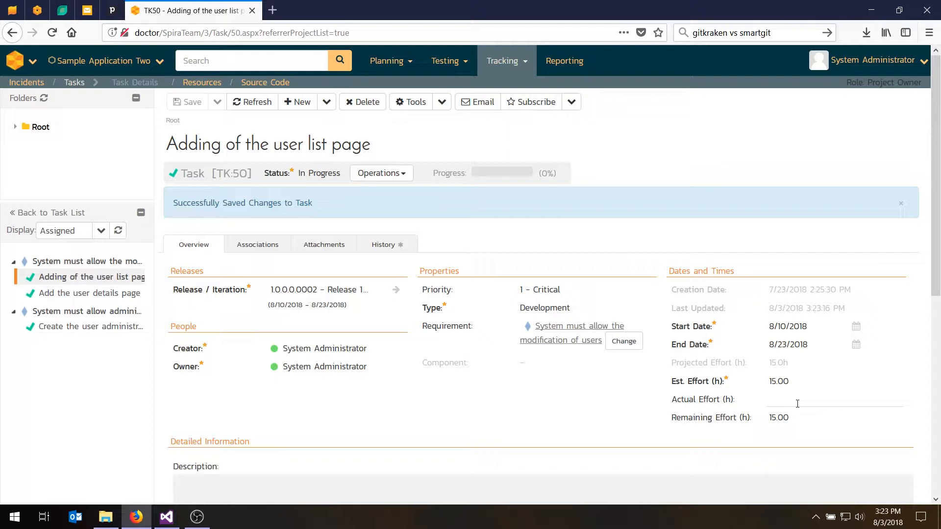
Record 8 hours actual and 8 hours remaining effort on TK:50 and save (46% progress)
type("8/-")
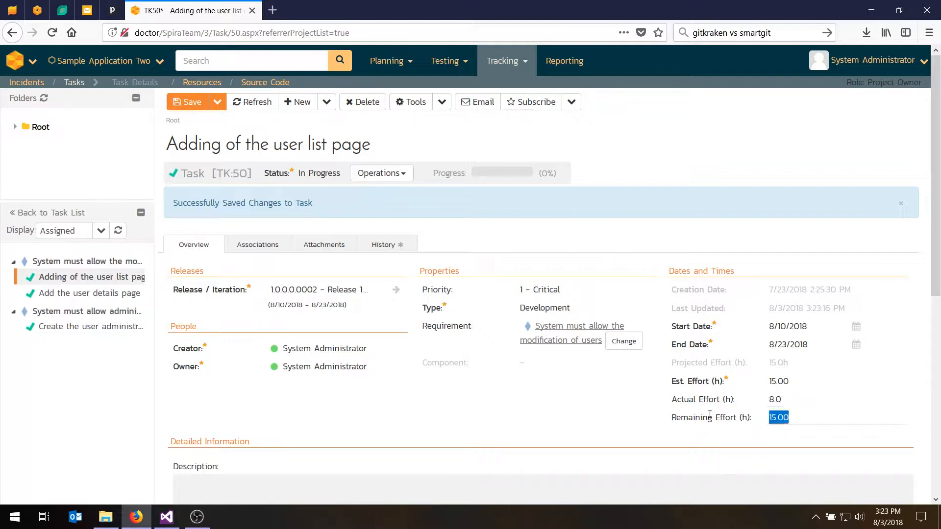
type("7")
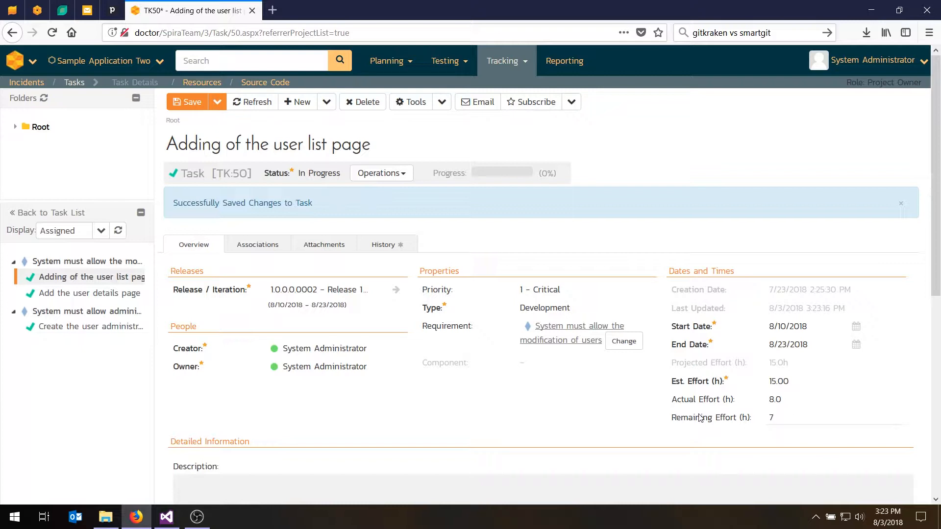
left_click(780, 417)
type("8")
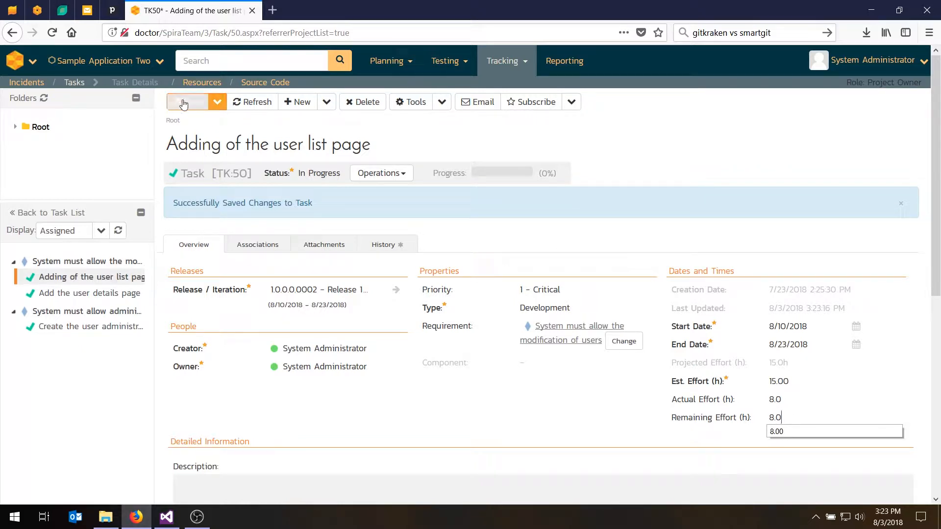
left_click(187, 102)
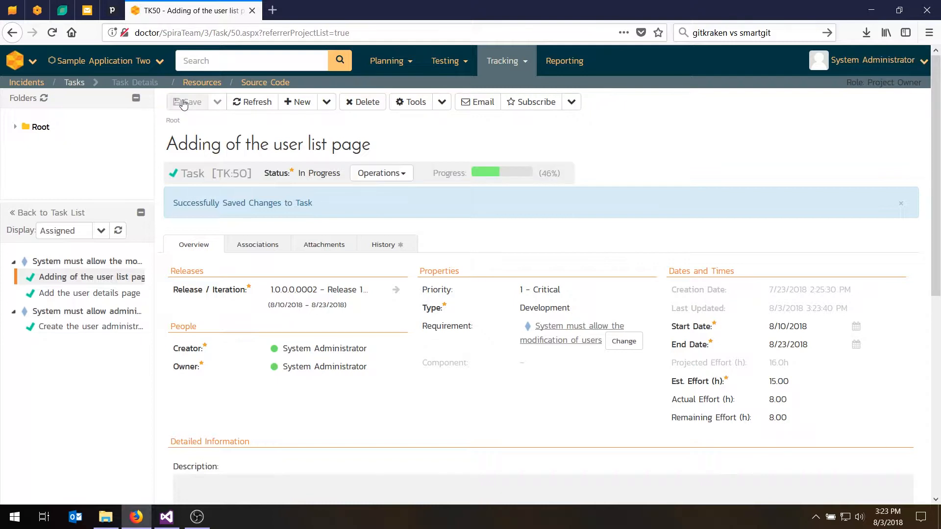
mouse_move(506, 175)
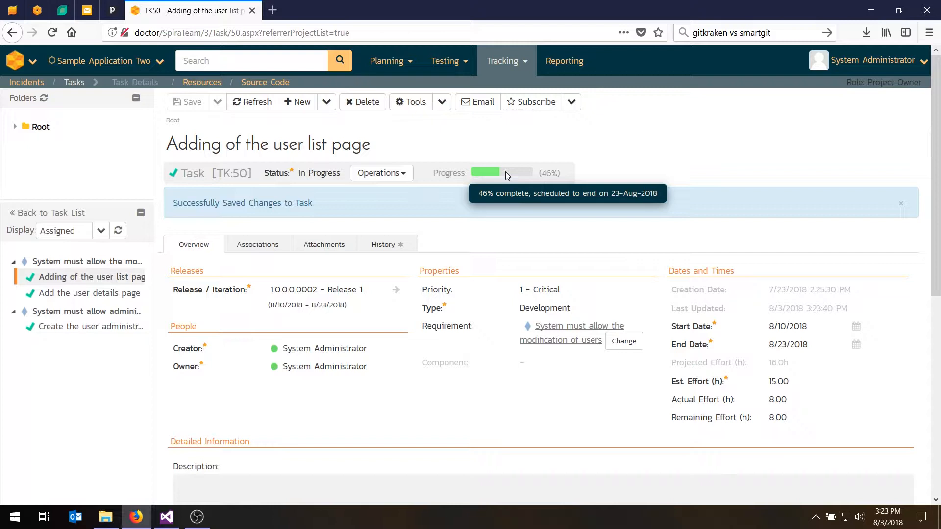
mouse_move(791, 398)
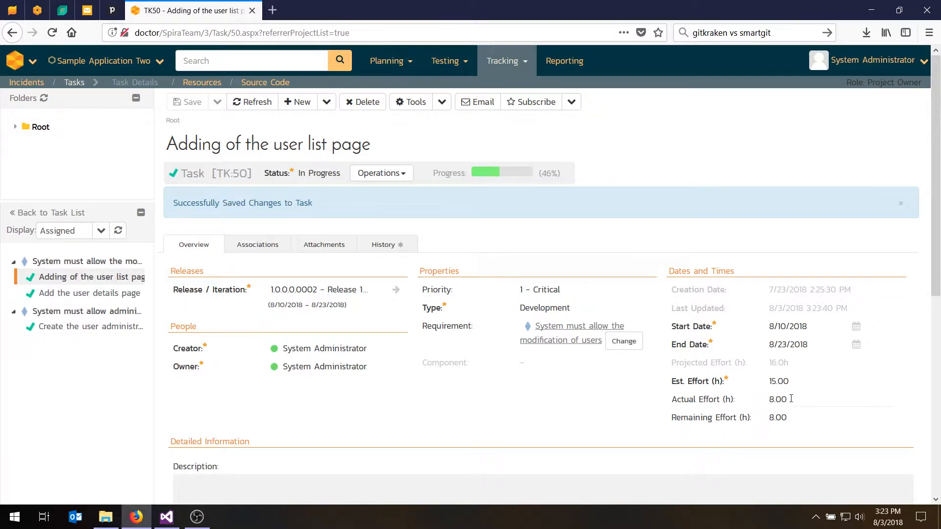
mouse_move(772, 366)
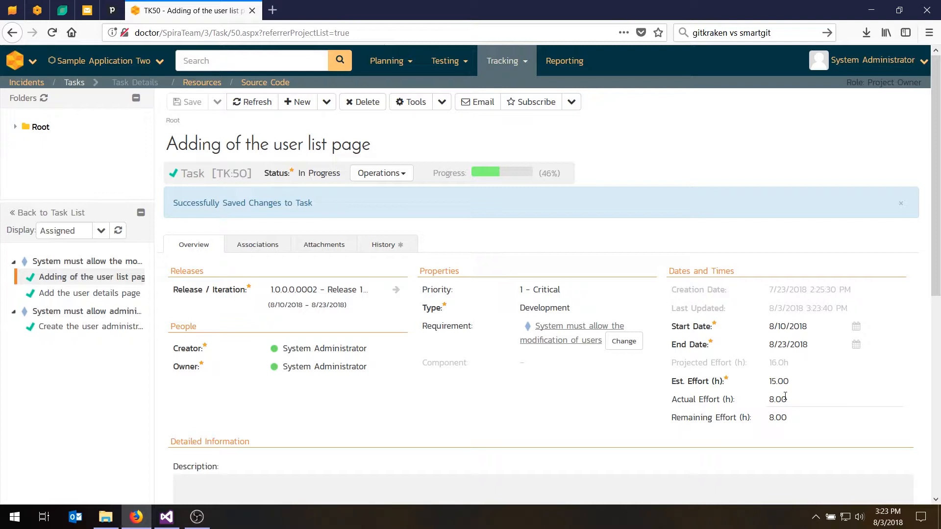
mouse_move(797, 395)
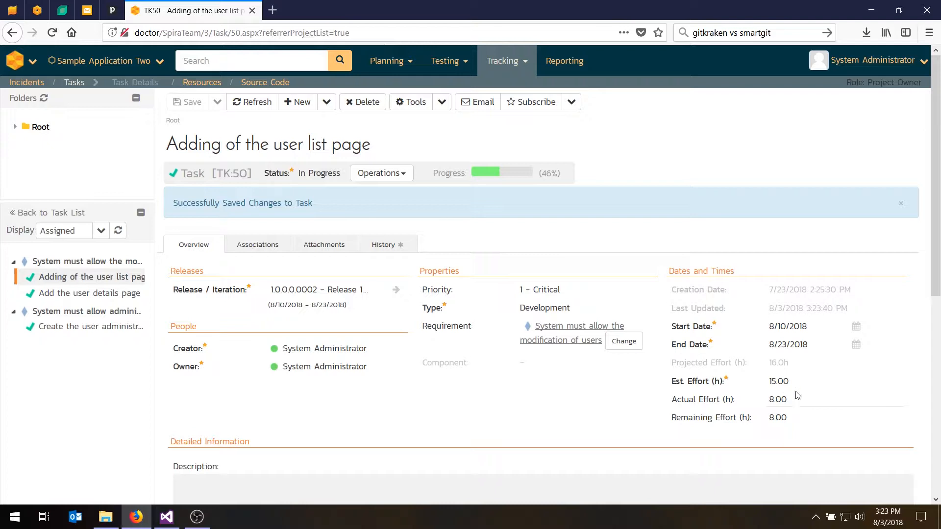
mouse_move(791, 377)
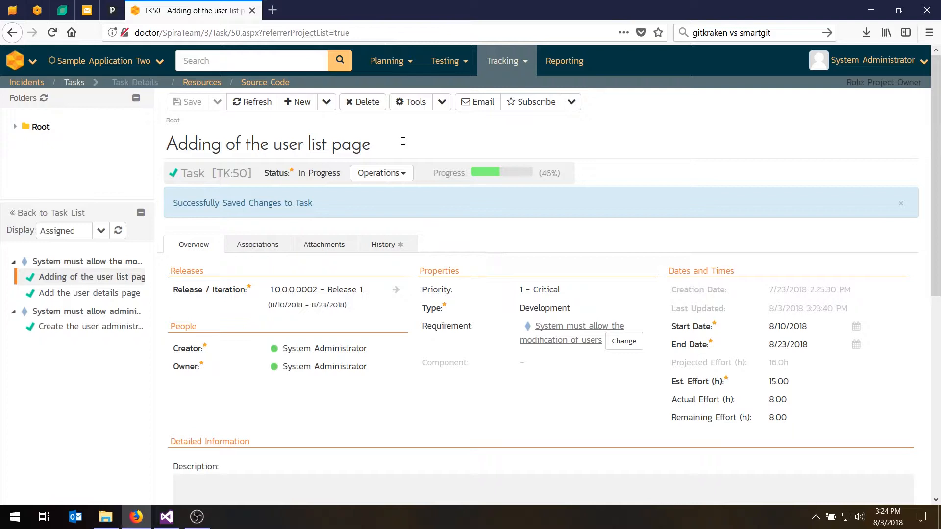
Mark TK:50 Completed, add a 'finished' comment, and save
left_click(381, 173)
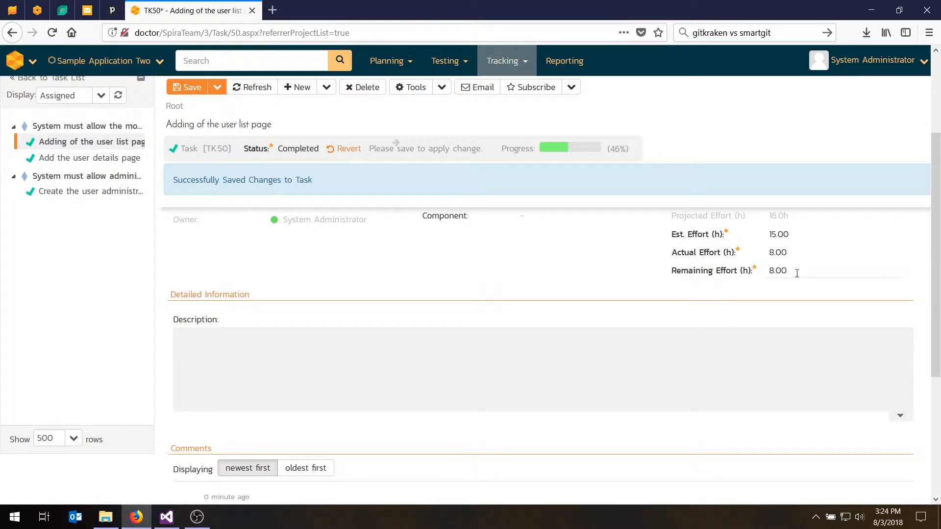
scroll("down", 3)
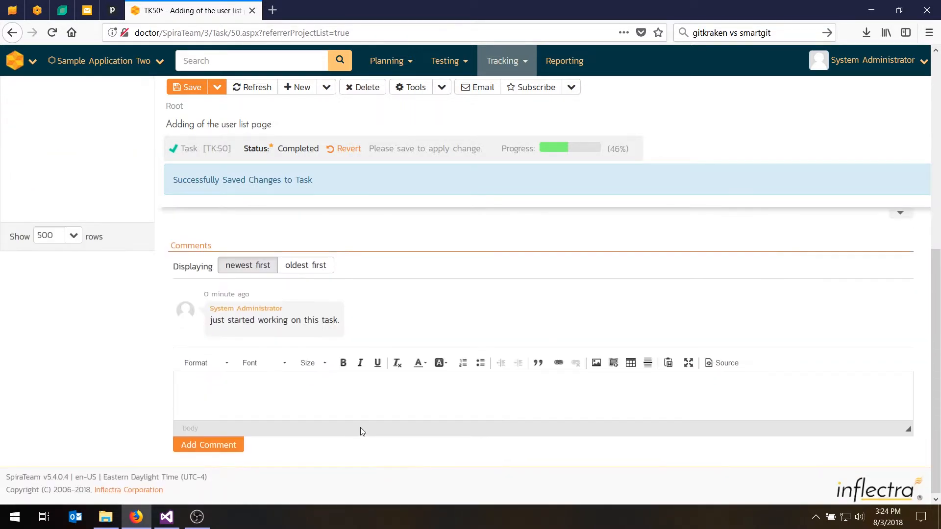
type("finished th")
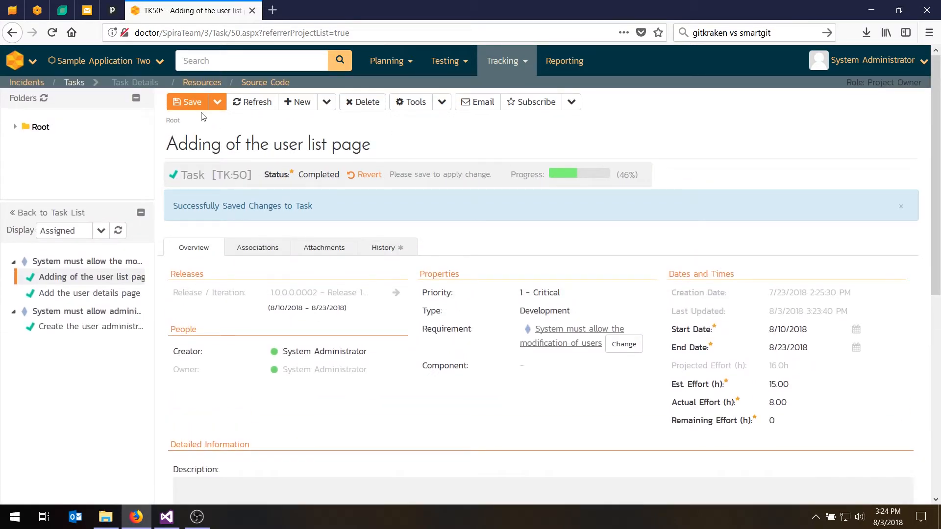
left_click(192, 102)
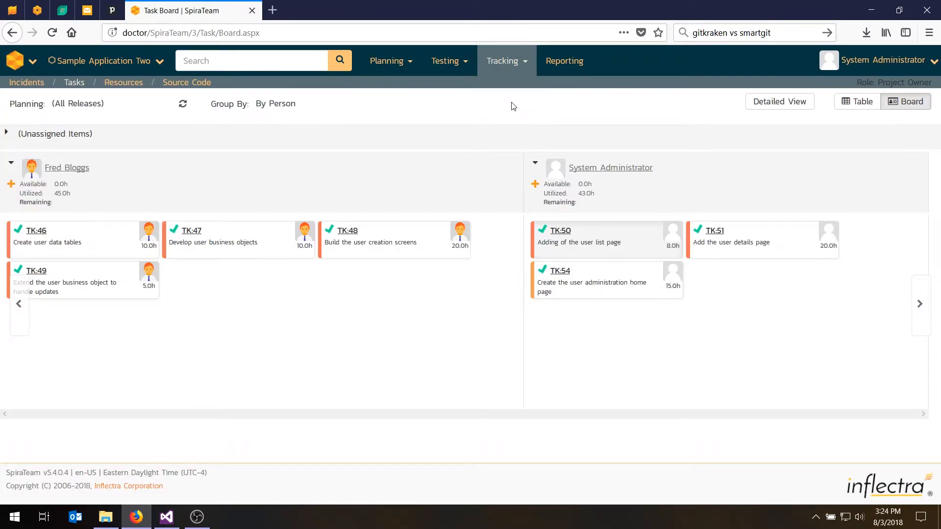
Group the task board by status so TK:50 appears alone under Completed
left_click(779, 101)
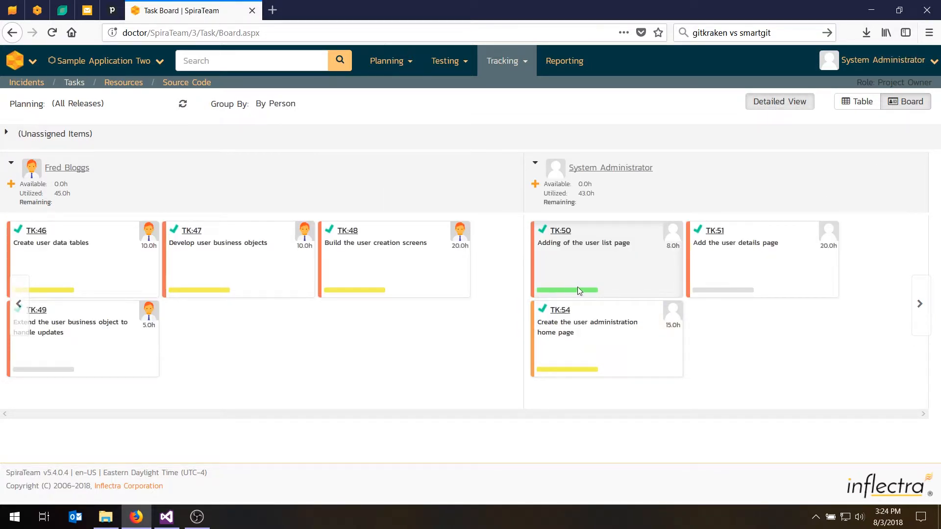
left_click(275, 103)
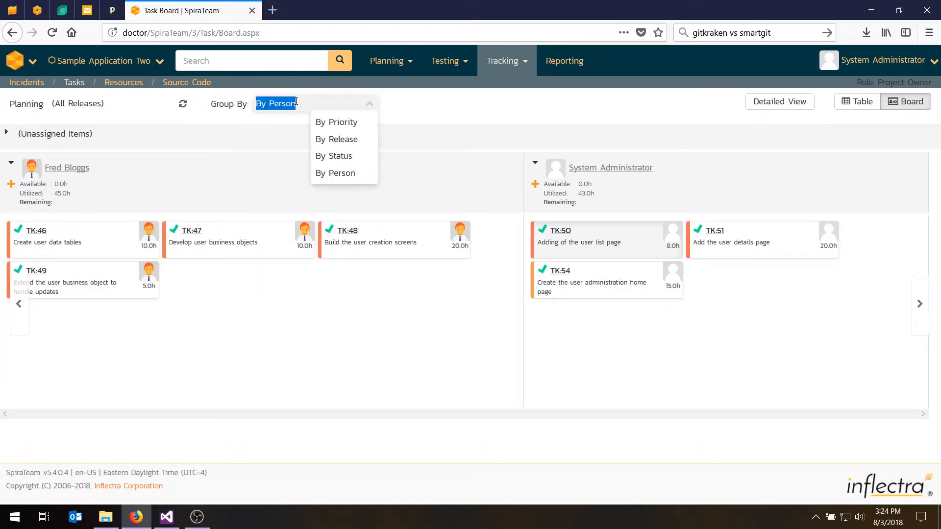
left_click(333, 156)
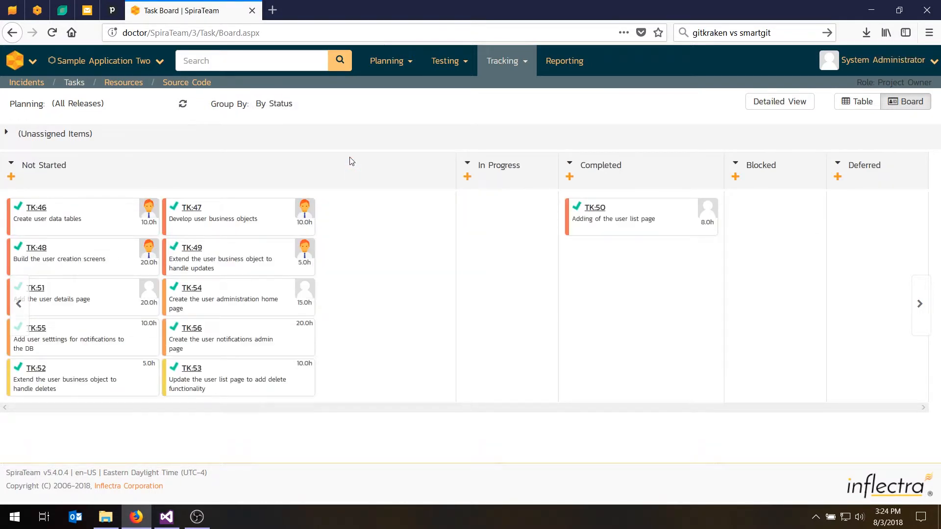
mouse_move(294, 169)
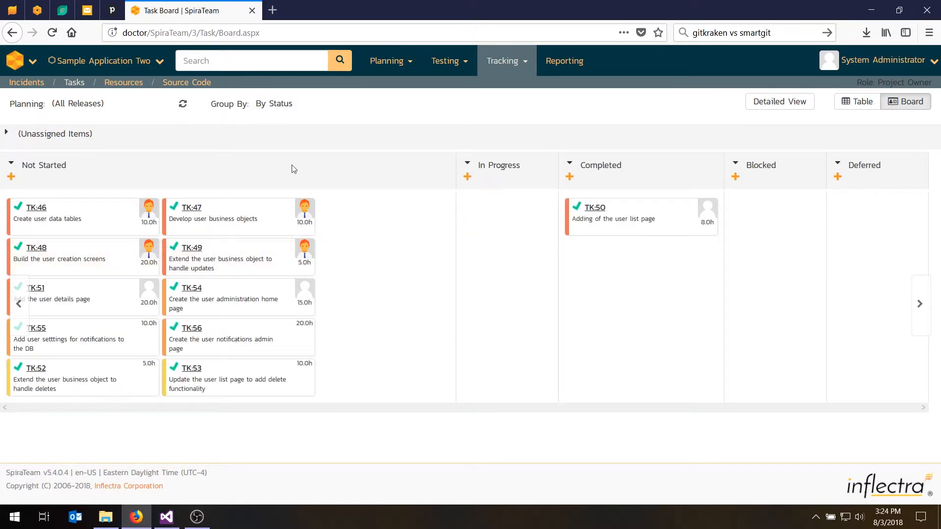
mouse_move(508, 213)
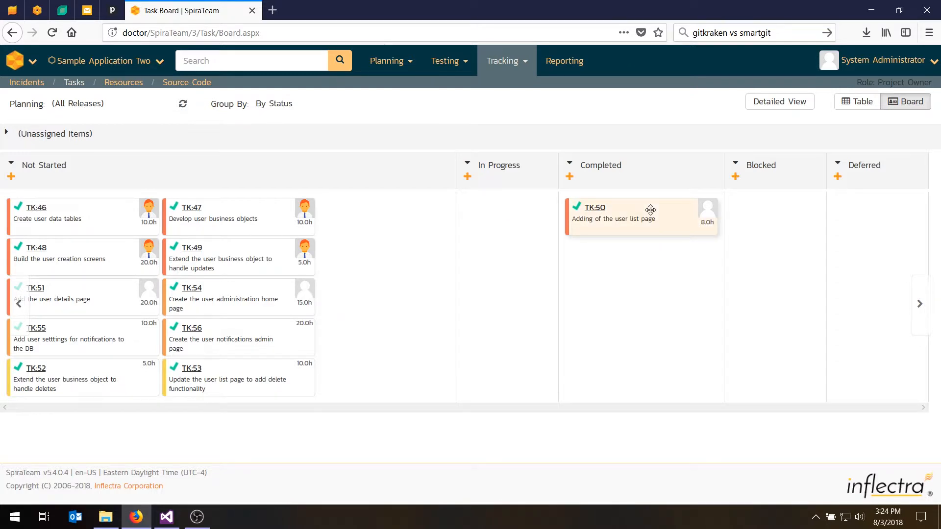
left_click(14, 60)
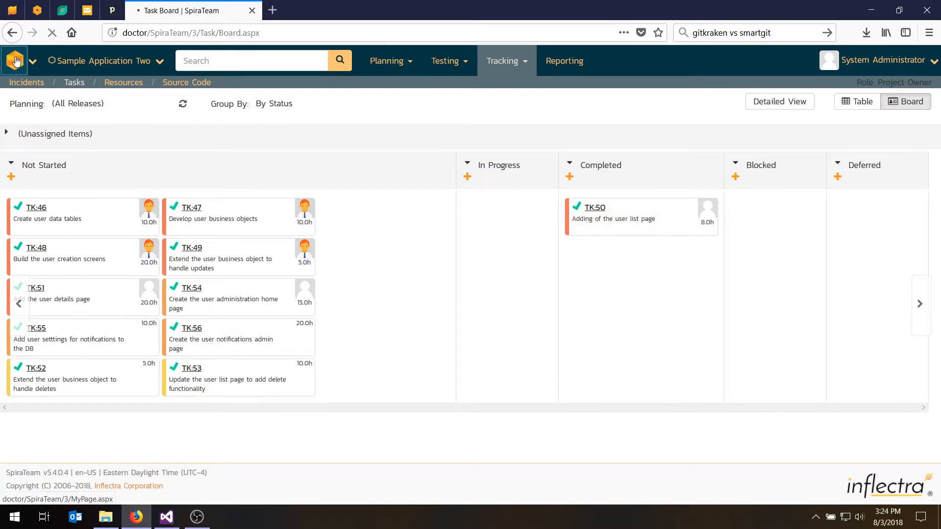
Open TK:54 from My Page, set it In Progress with 5 hours actual effort, and save
left_click(15, 61)
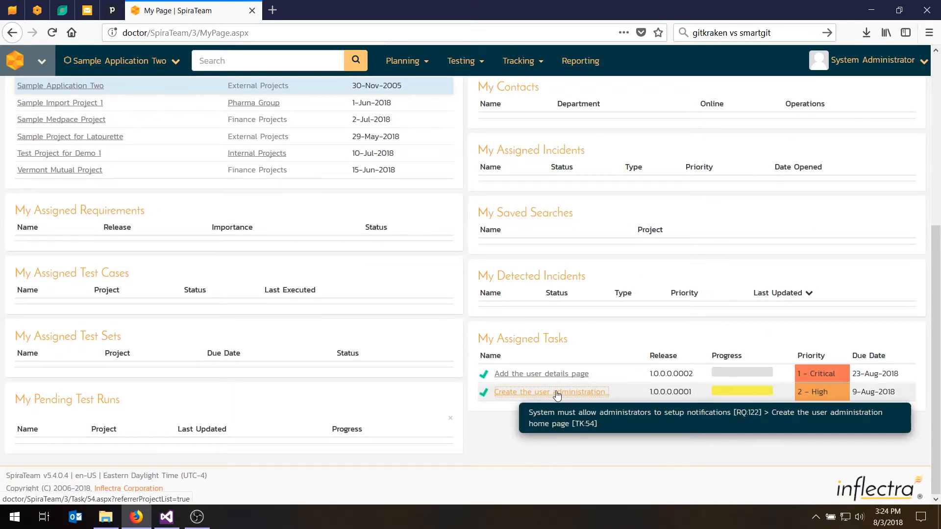
left_click(551, 392)
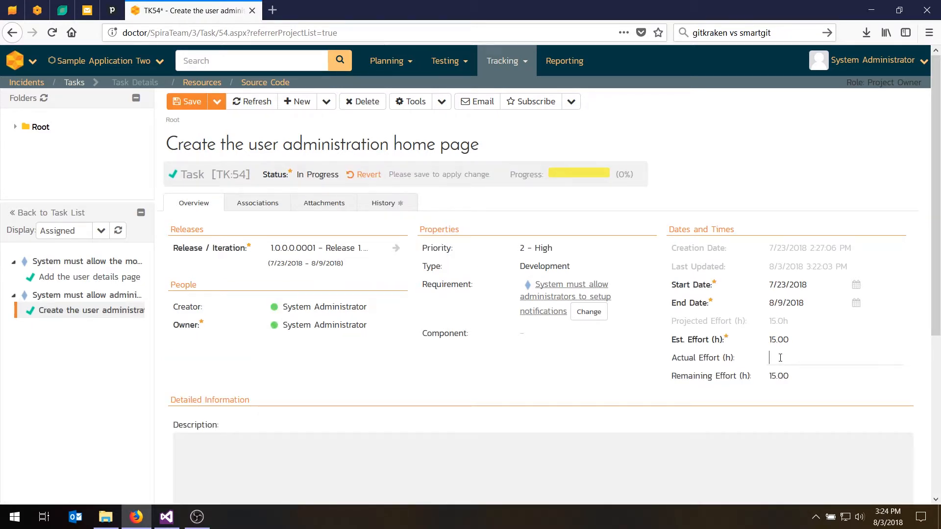
type("5")
left_click(834, 375)
type("11")
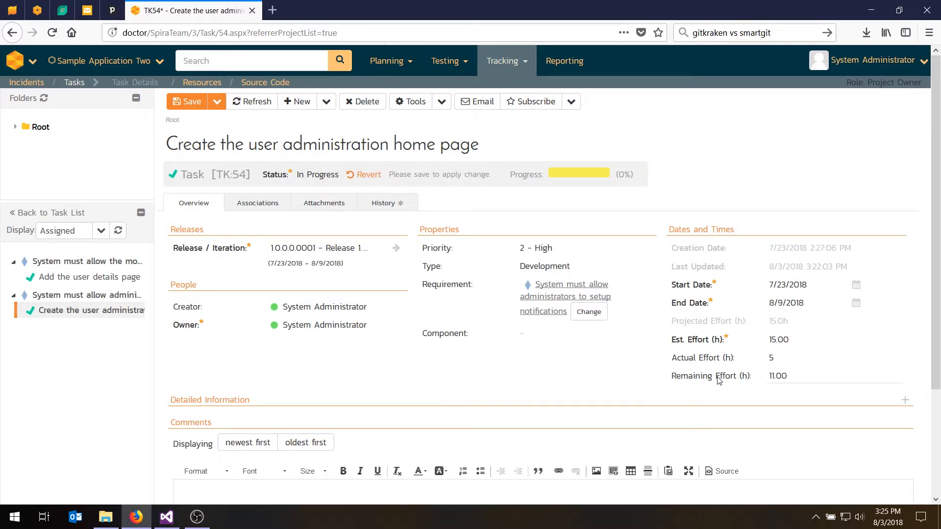
left_click(185, 101)
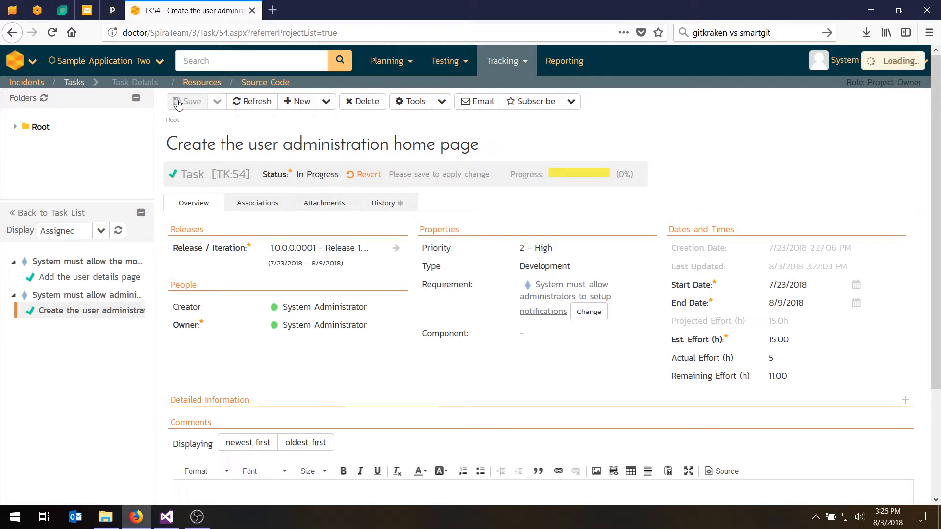
left_click(187, 101)
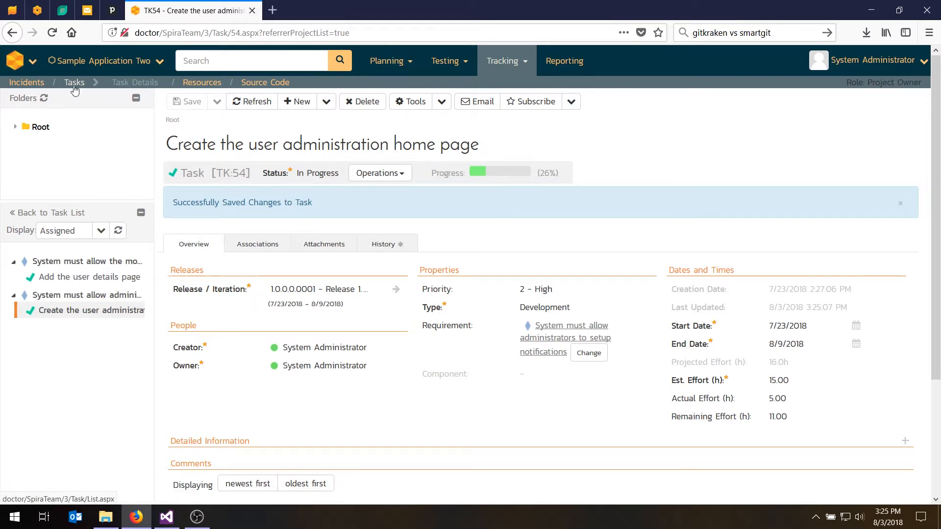
Return to the task board and select the TK:54 card under In Progress
left_click(74, 83)
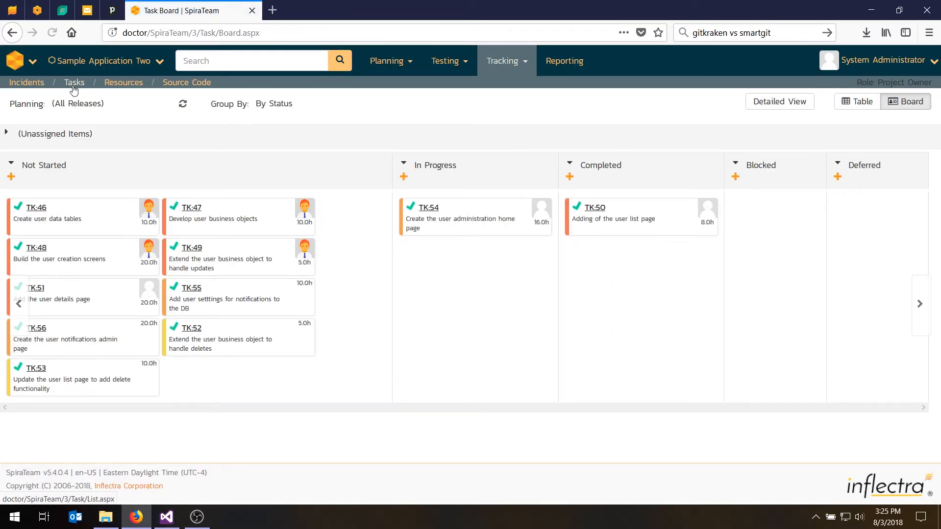
mouse_move(67, 199)
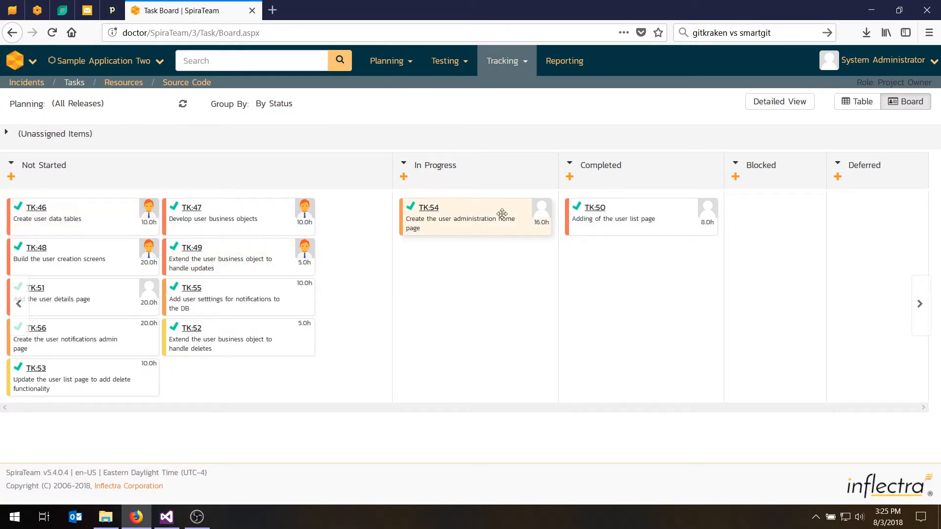
left_click(780, 101)
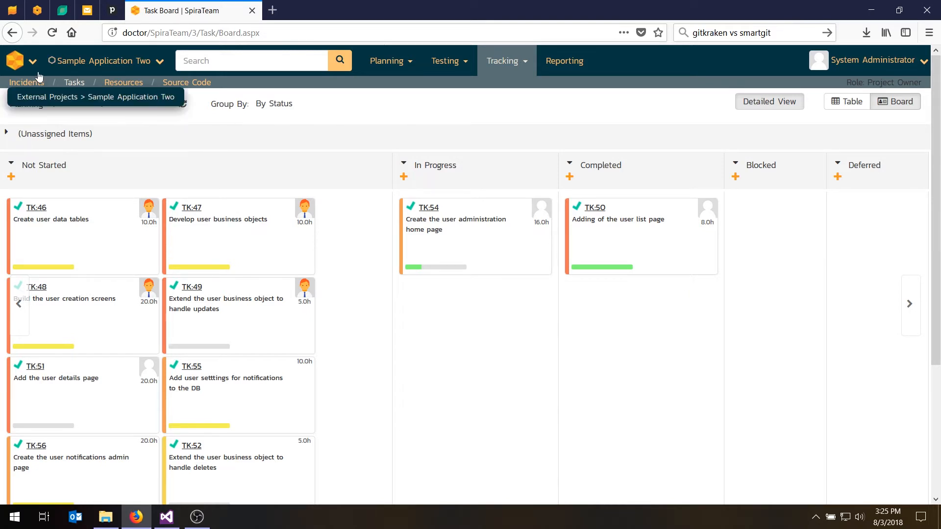
Go to My Timecard from the personal pages menu
left_click(32, 61)
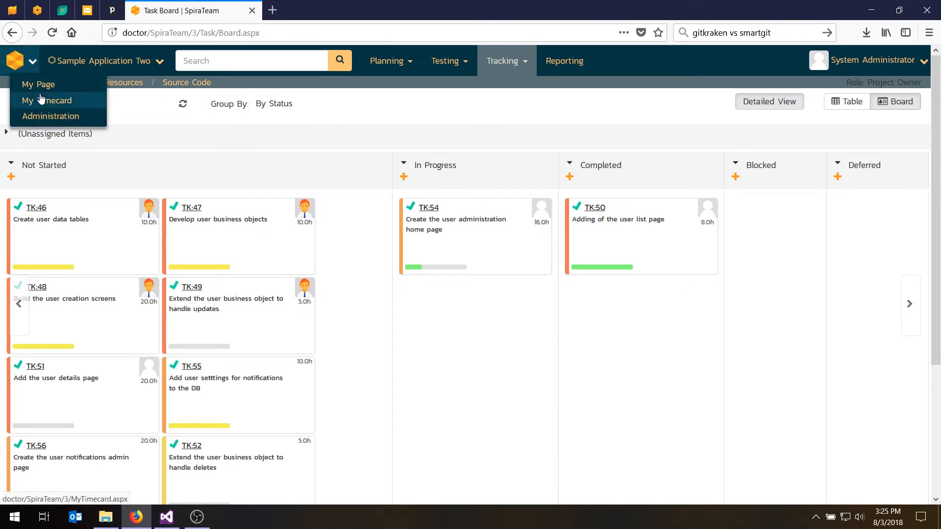
mouse_move(39, 106)
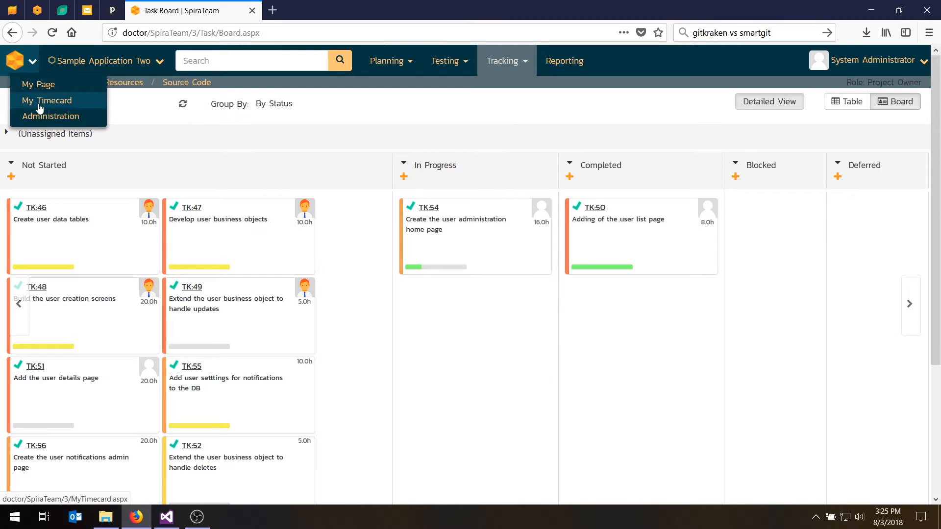
left_click(47, 100)
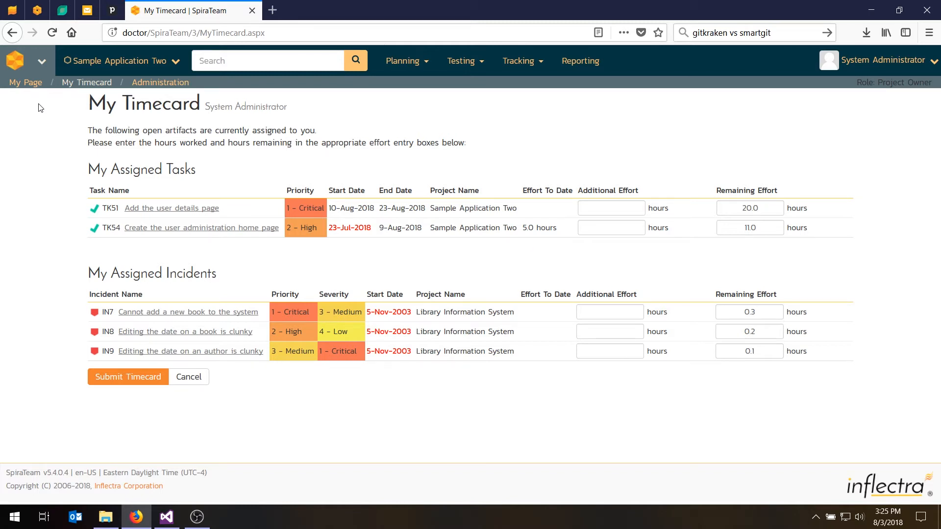
mouse_move(609, 202)
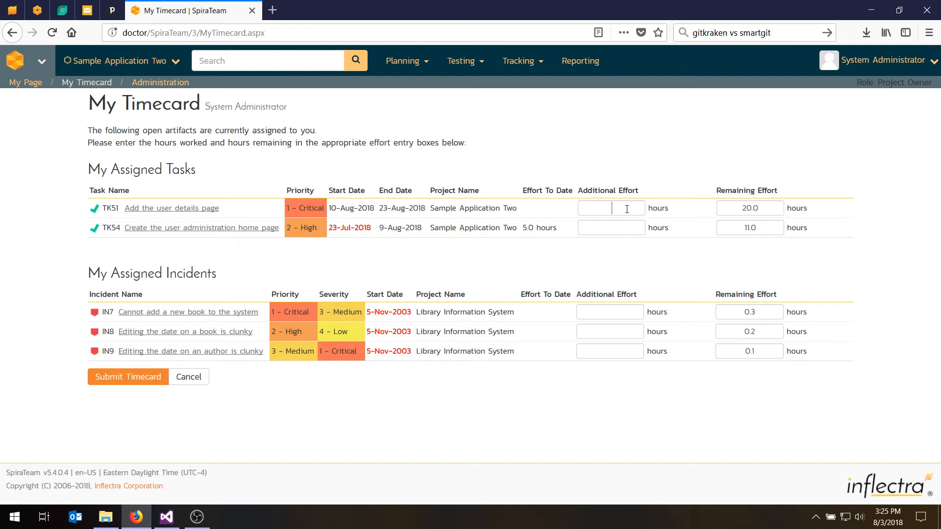
Log 3 hours additional effort on TK51 with 15 hours remaining and submit the timecard
left_click(611, 208)
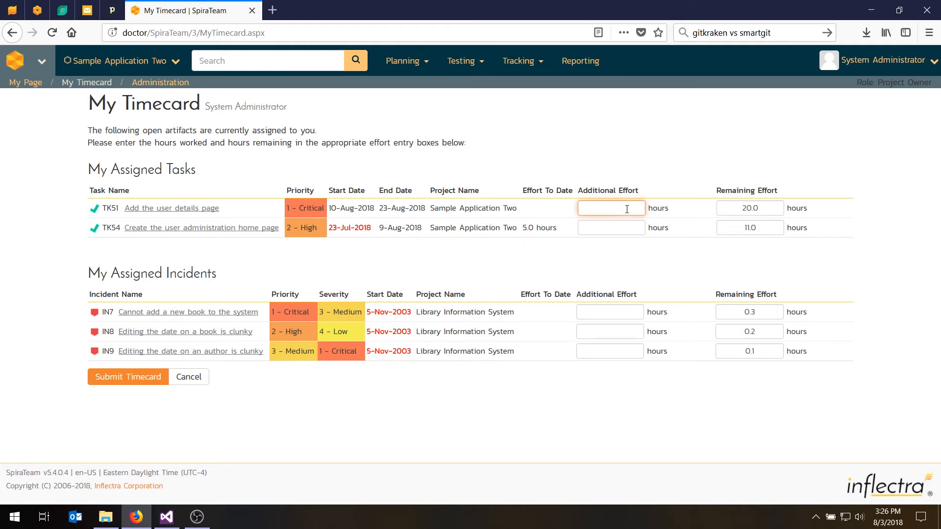
left_click(749, 208)
type("15")
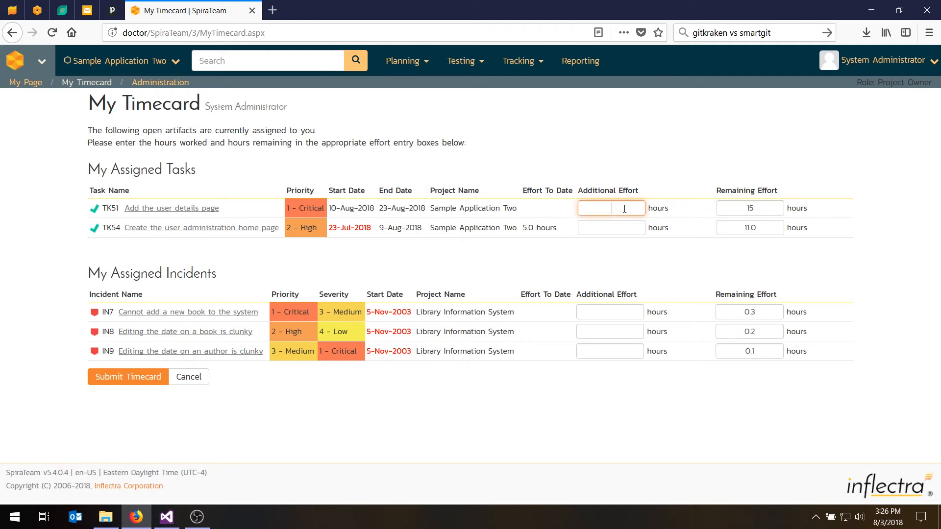
type("3")
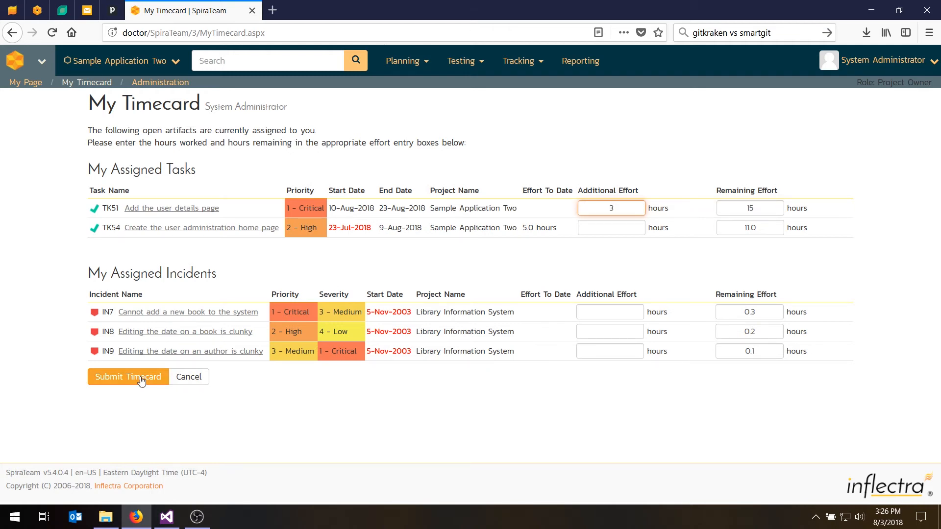
left_click(128, 377)
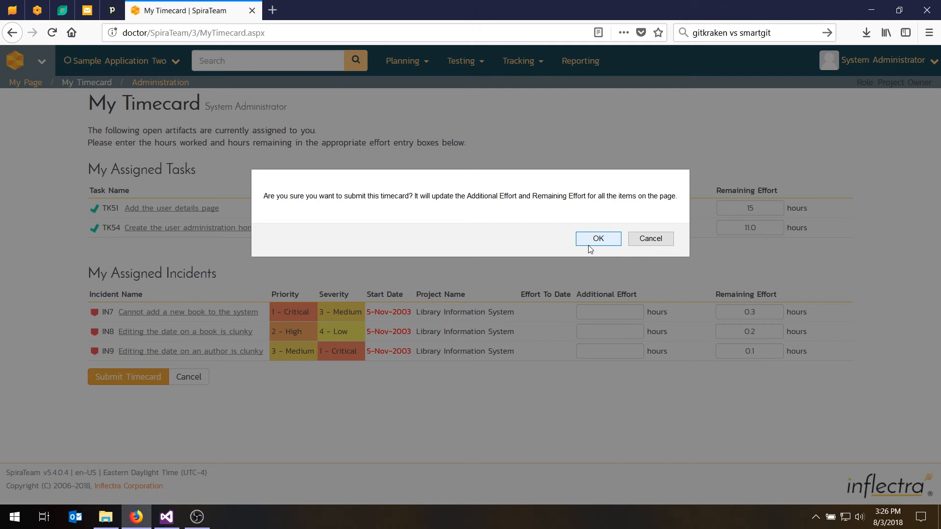
left_click(598, 238)
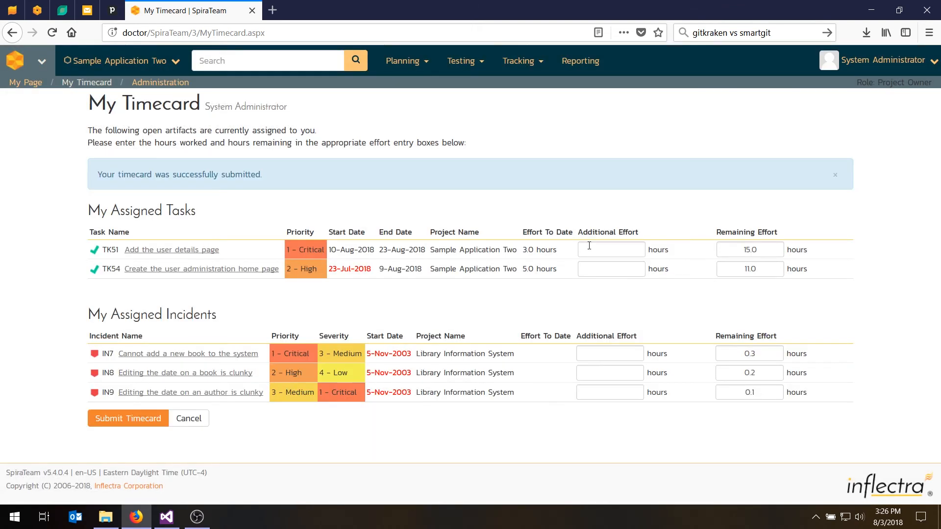